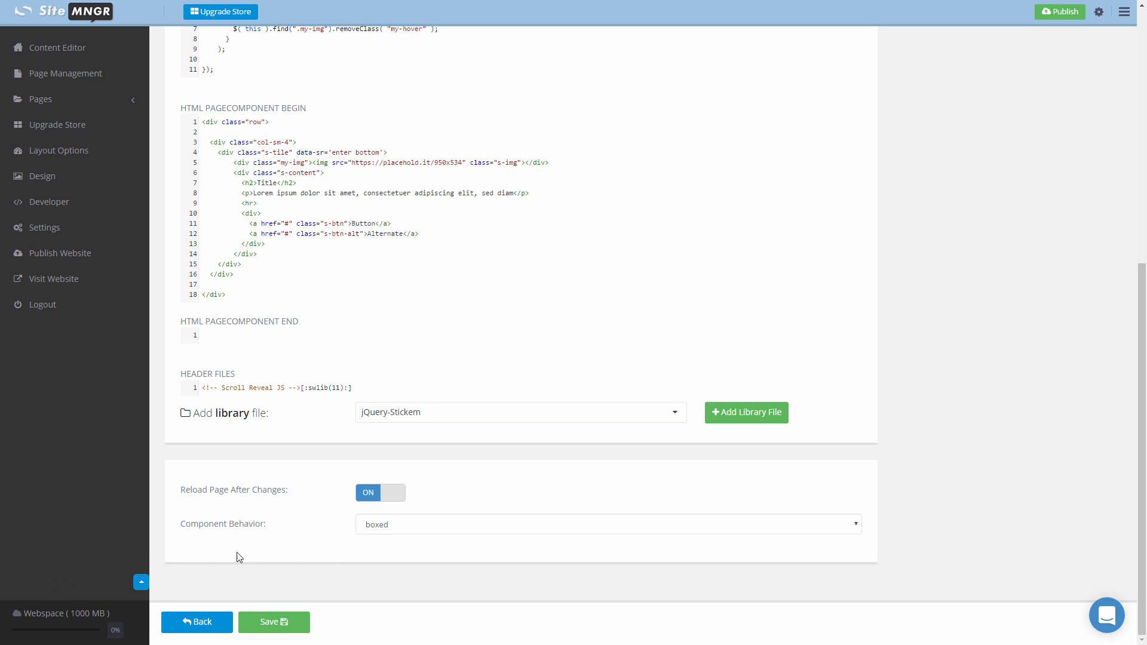
pyautogui.moveTo(370, 540)
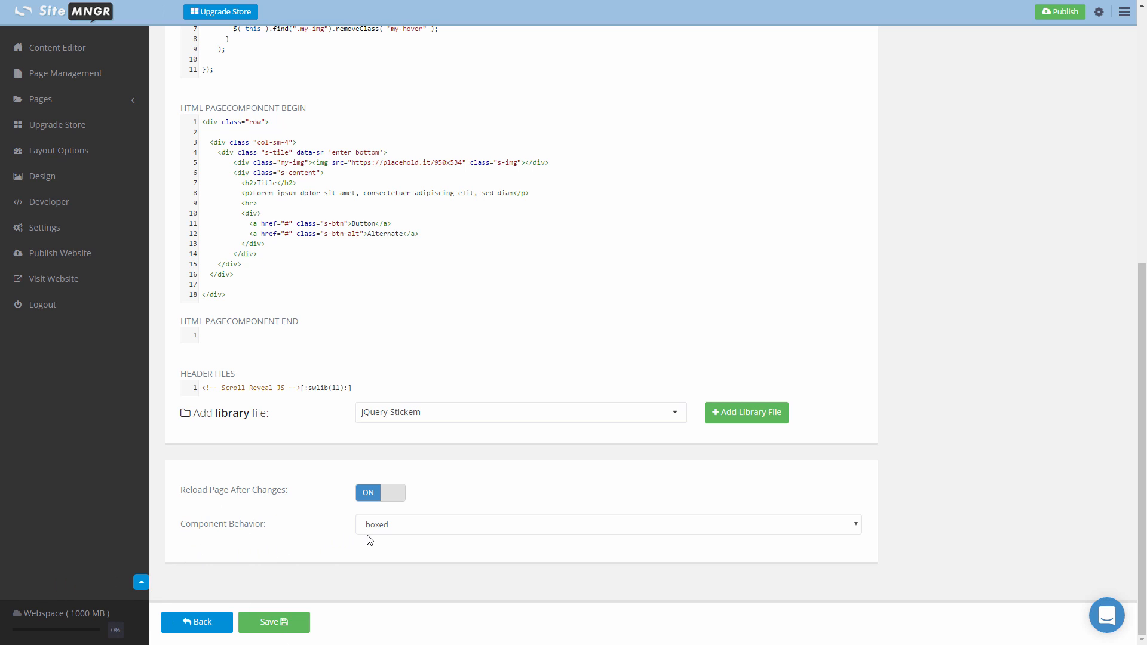
# Keep component behavior boxed, then scroll the coffee site to the three roasted-coffee tiles.
pyautogui.click(629, 536)
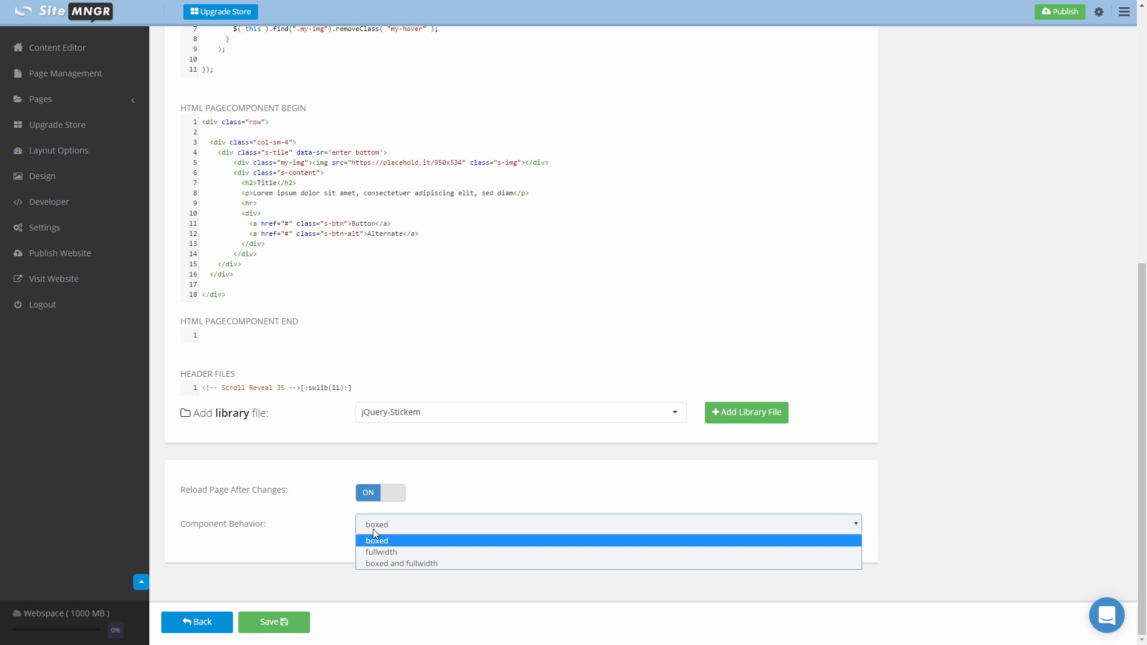
pyautogui.moveTo(387, 561)
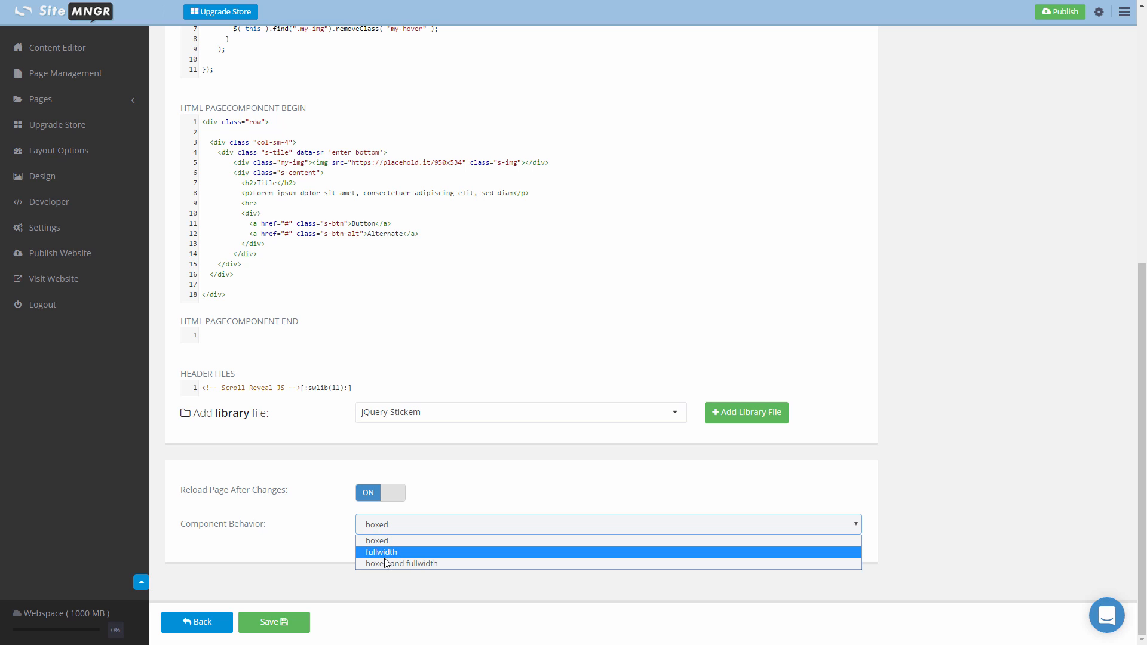
pyautogui.moveTo(390, 545)
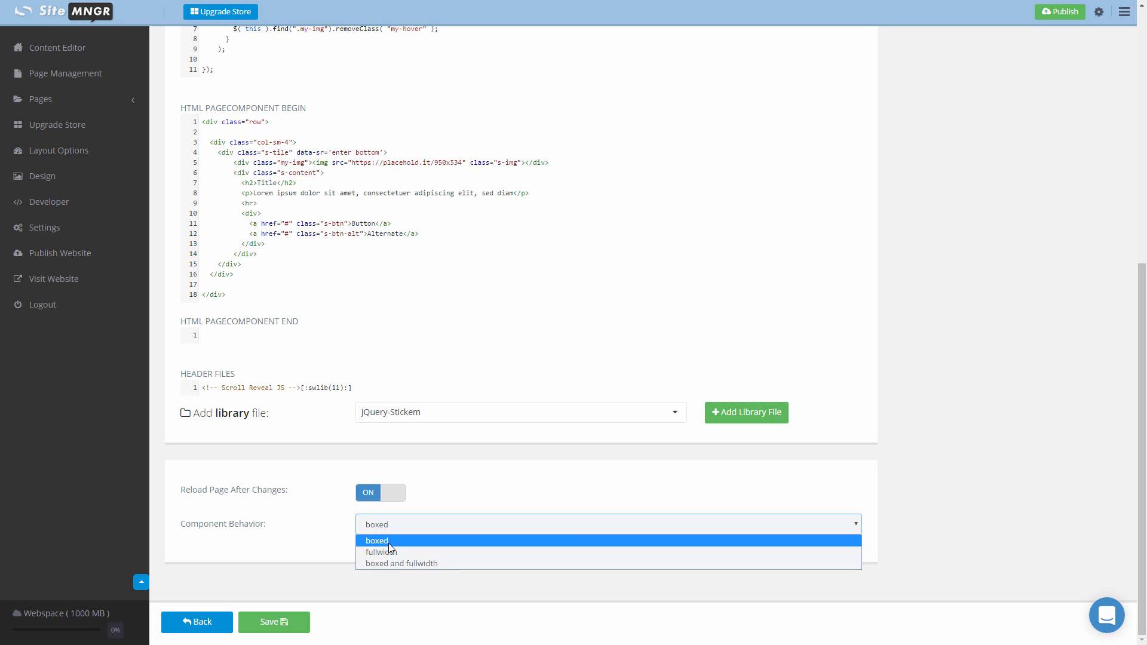
pyautogui.click(377, 541)
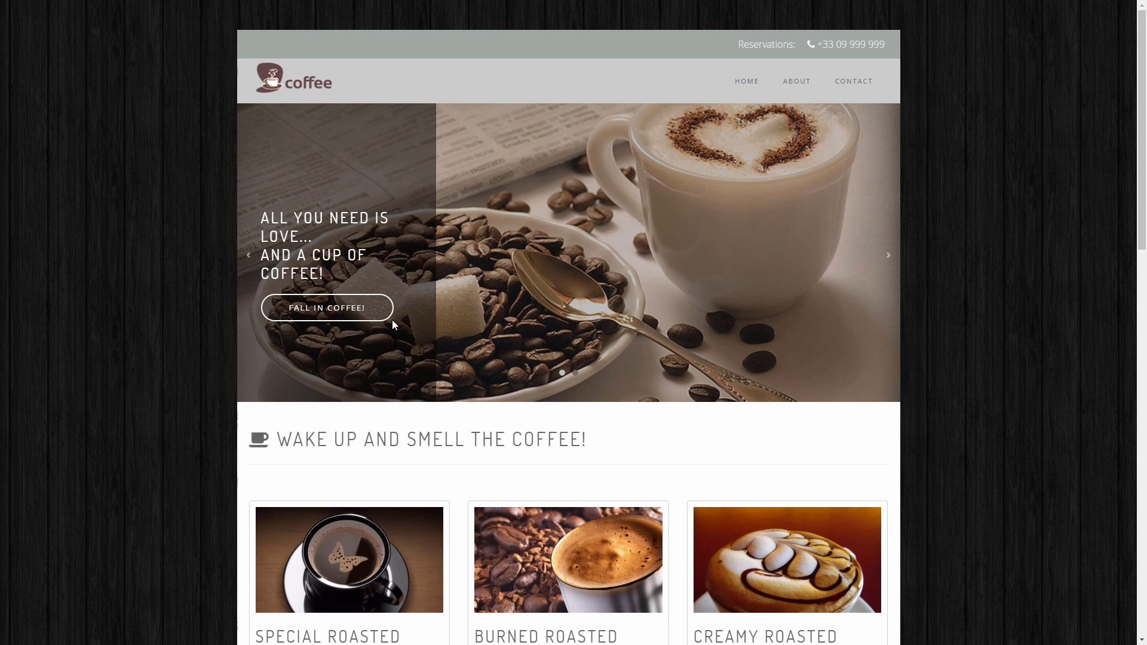
pyautogui.scroll(-3)
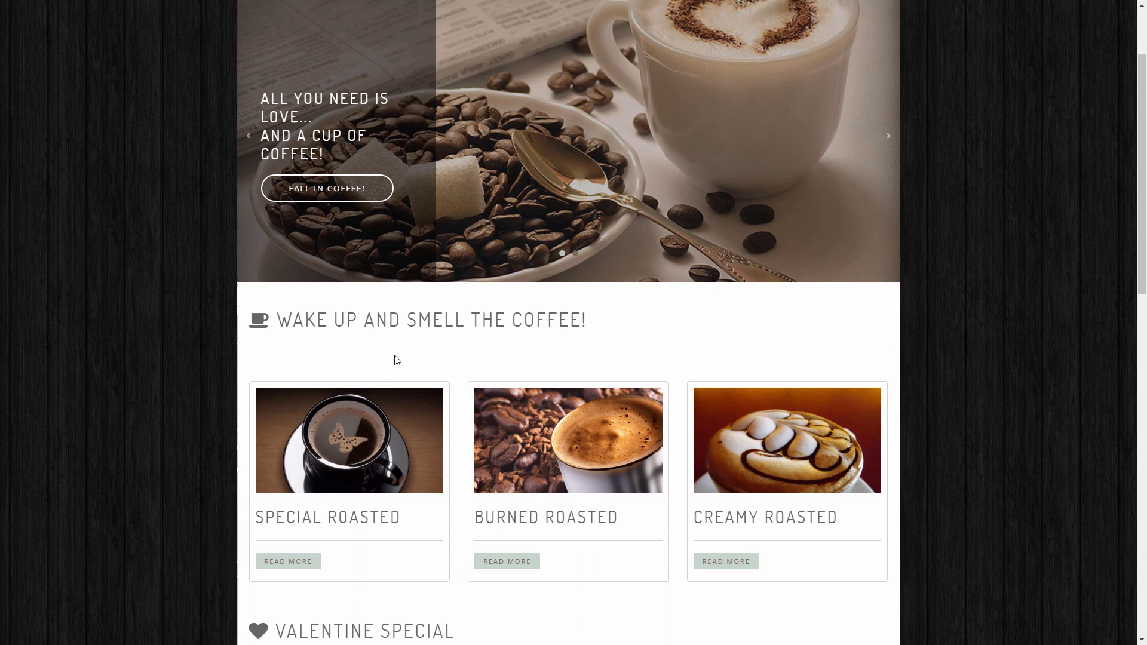
pyautogui.scroll(-3)
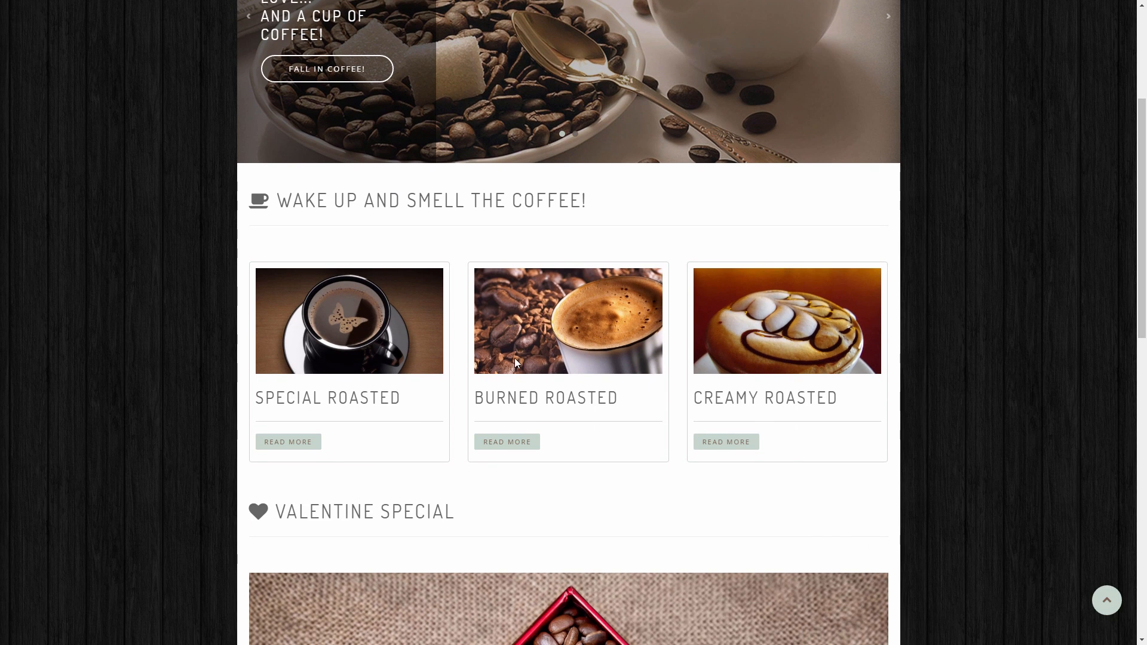
pyautogui.moveTo(113, 273)
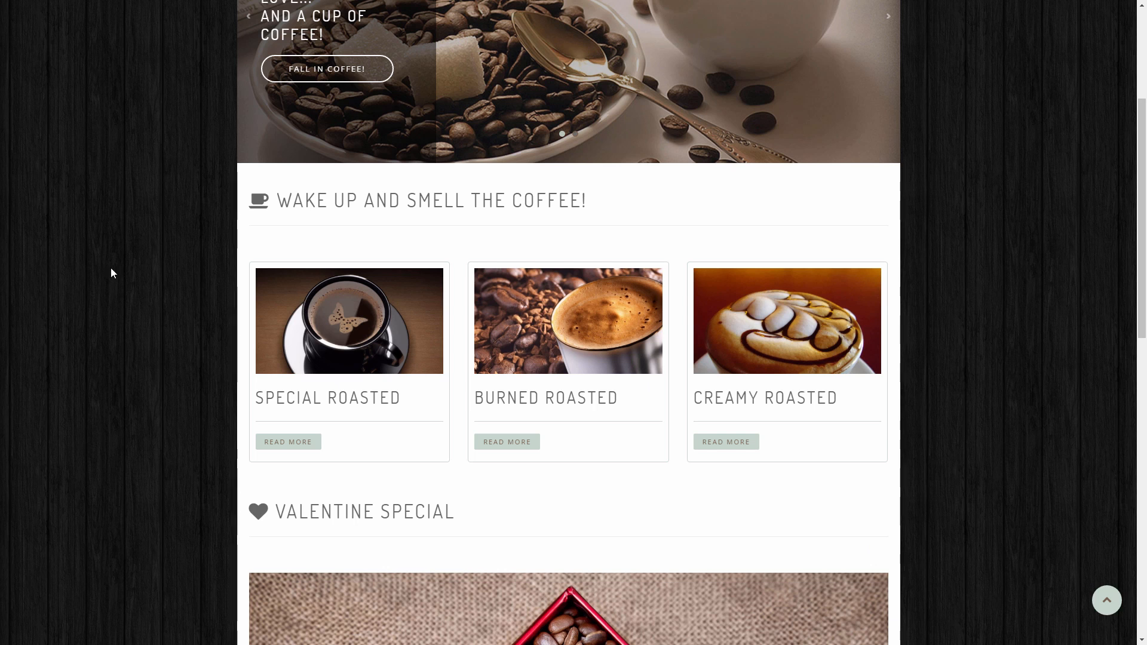
pyautogui.moveTo(377, 342)
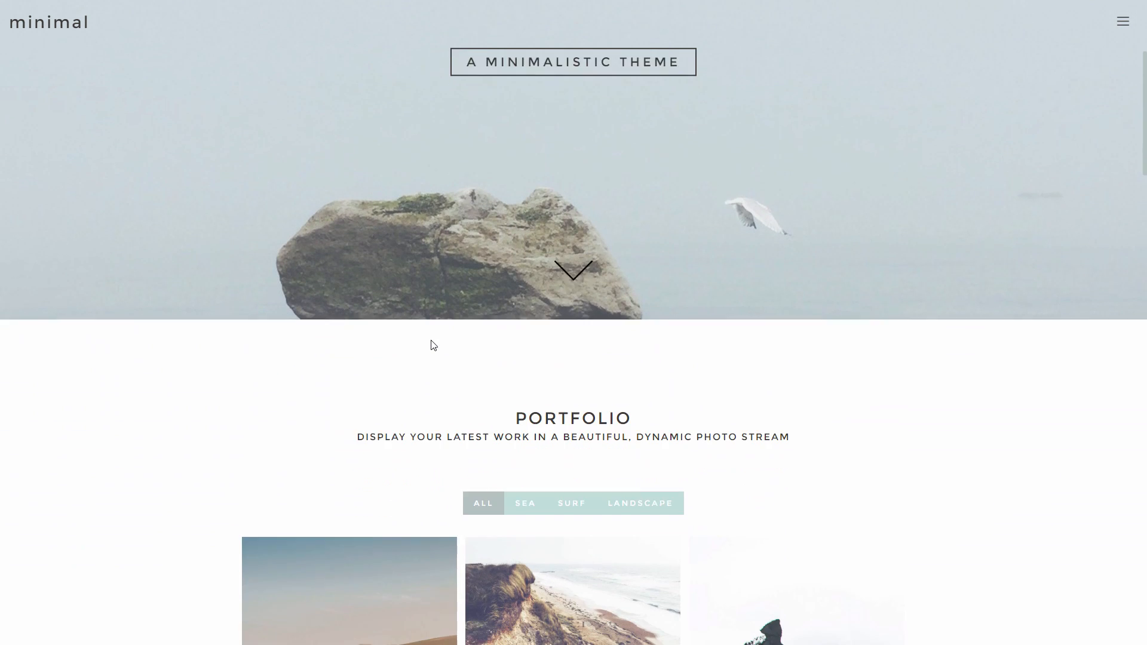
# Scroll the minimal theme demo past Portfolio, Our Story and Our Blog to the newsletter banner.
pyautogui.scroll(-3)
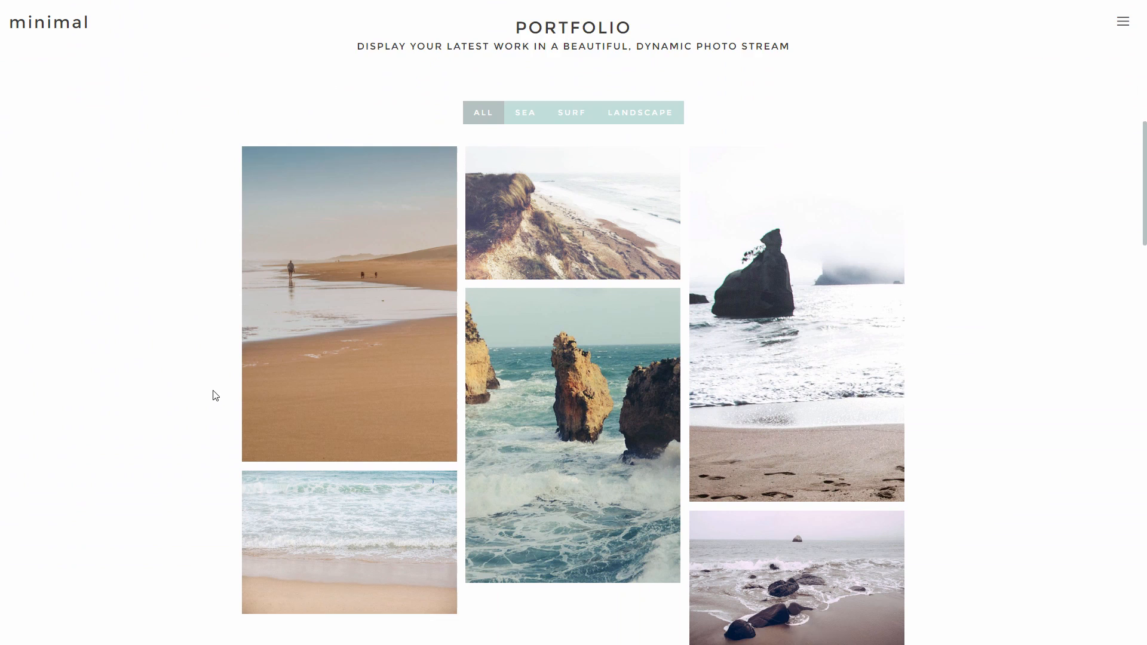
pyautogui.scroll(-3)
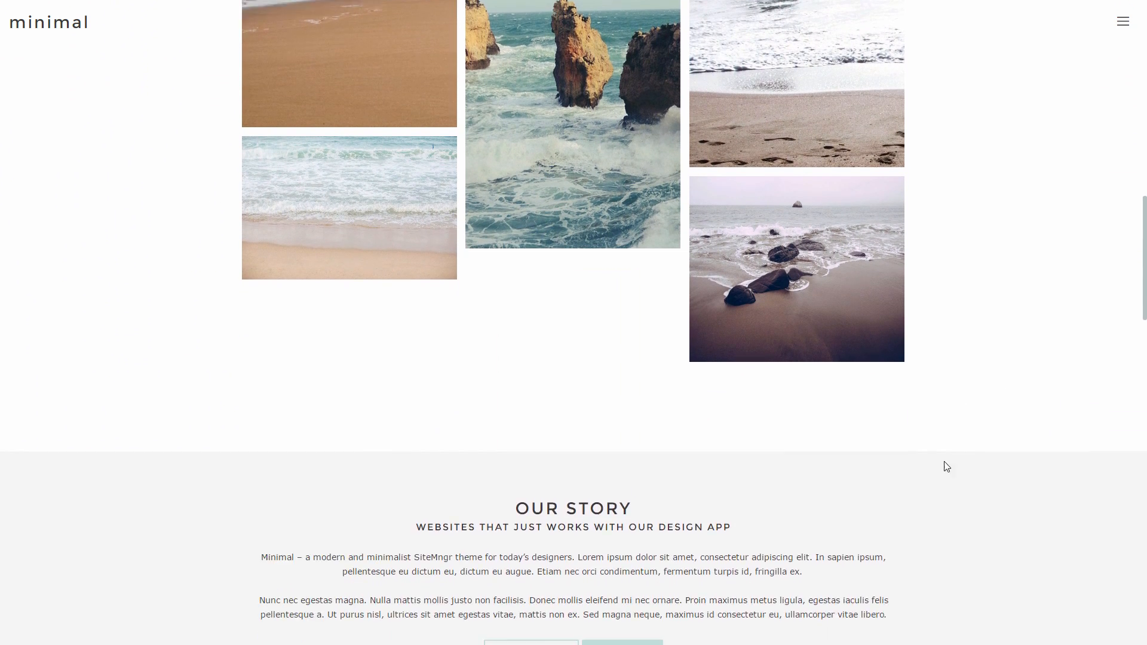
pyautogui.scroll(-3)
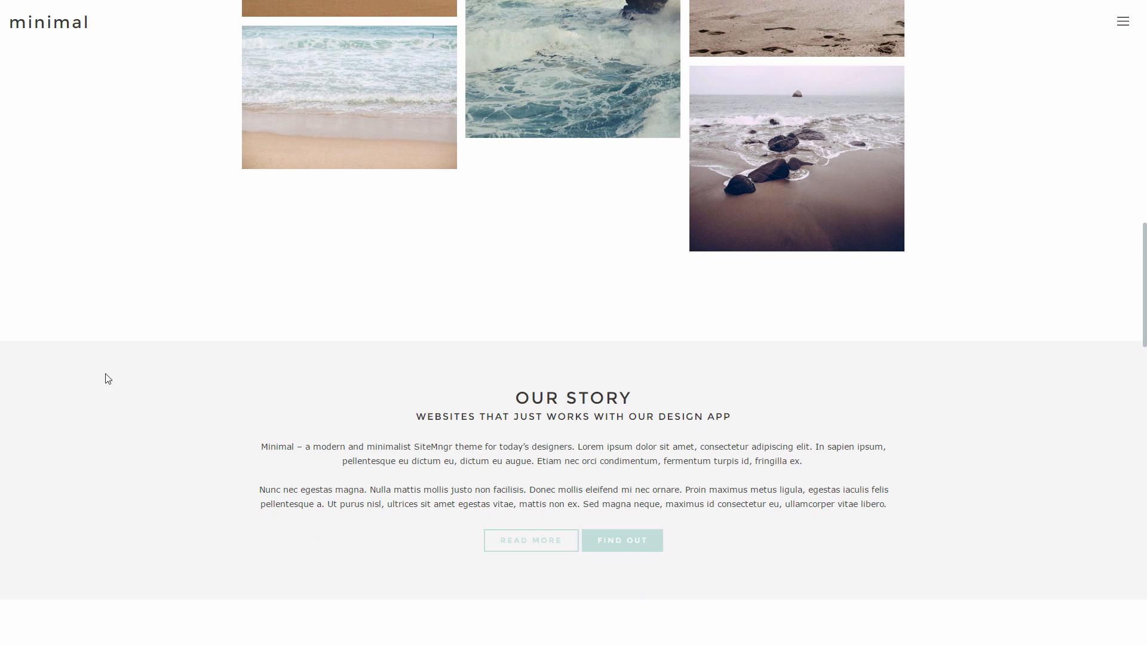
pyautogui.moveTo(255, 552)
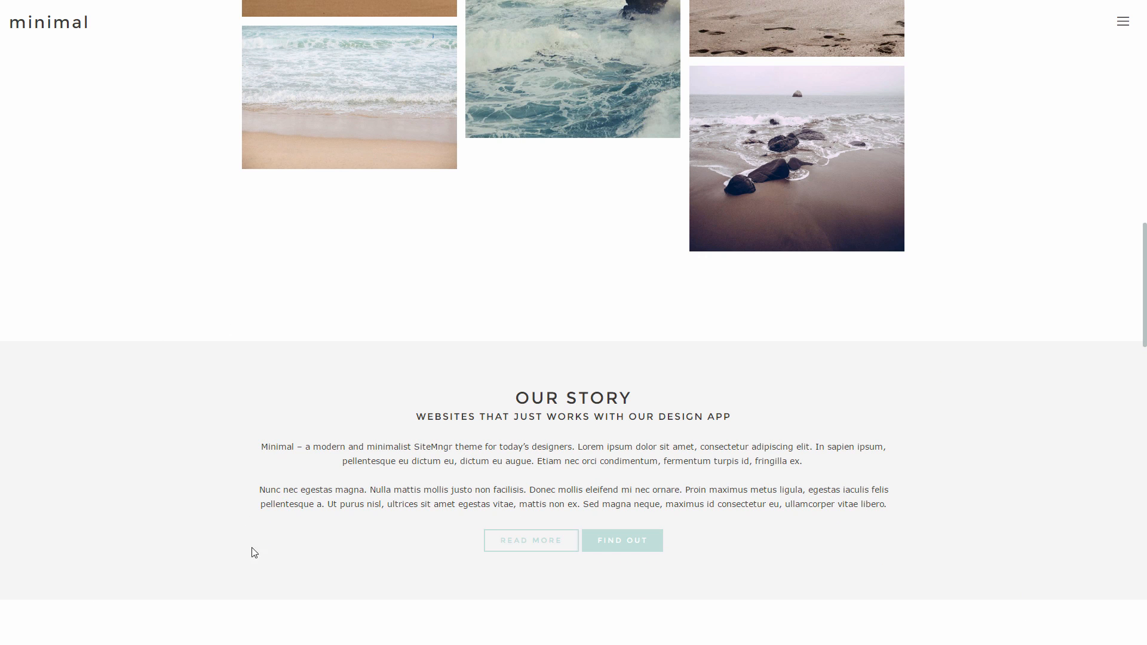
pyautogui.moveTo(876, 456)
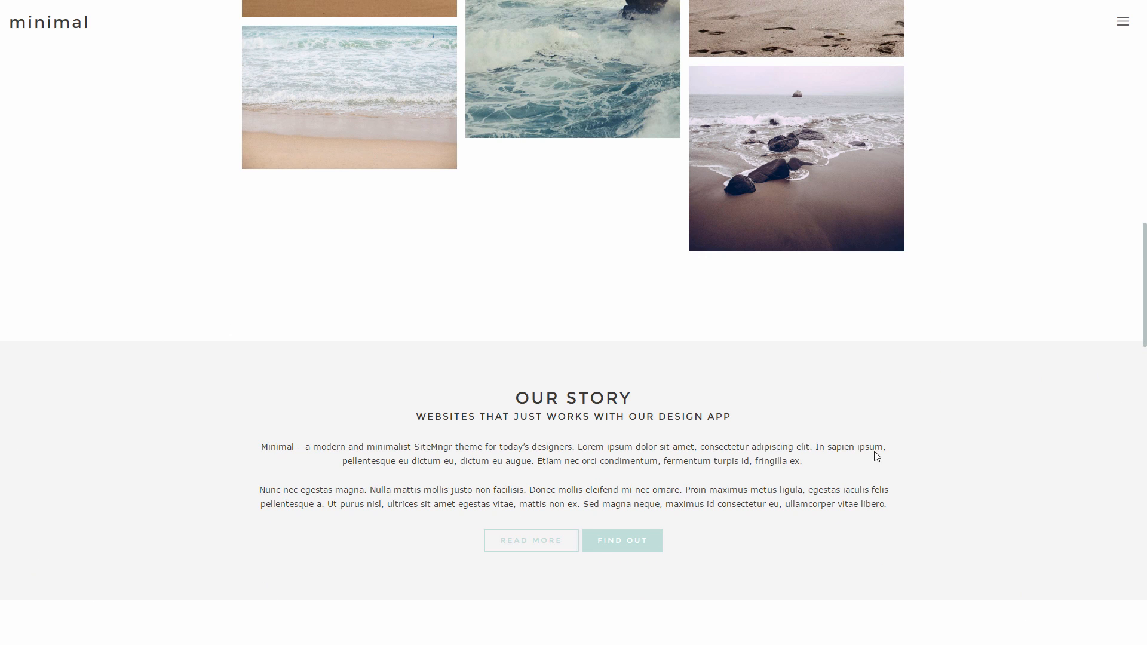
pyautogui.scroll(-3)
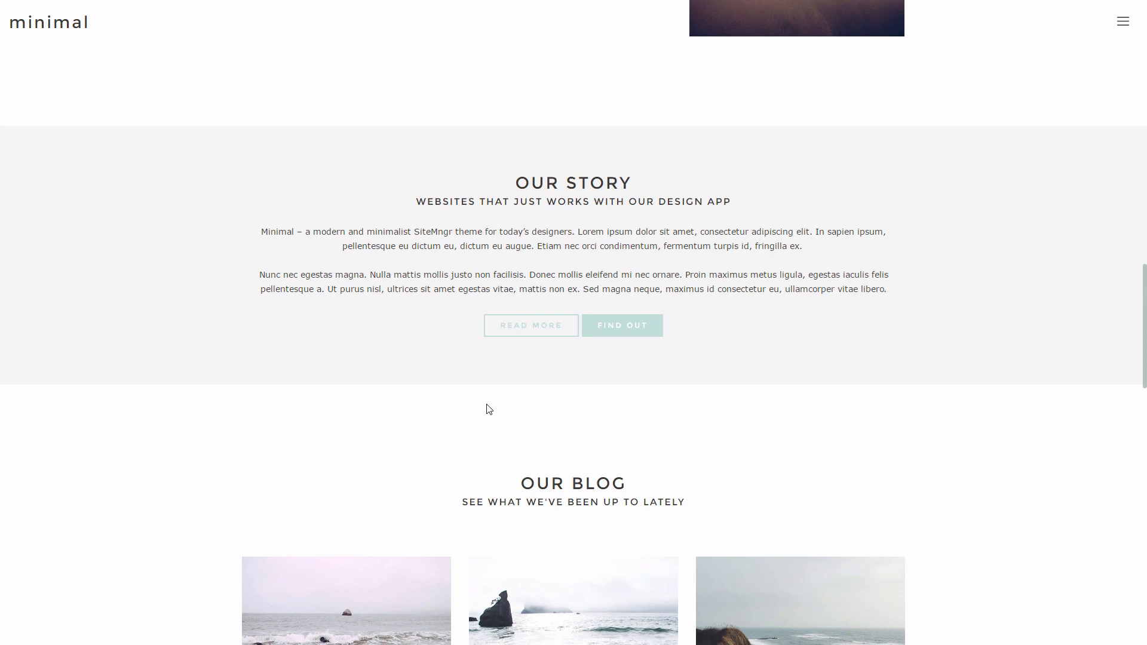
pyautogui.scroll(-3)
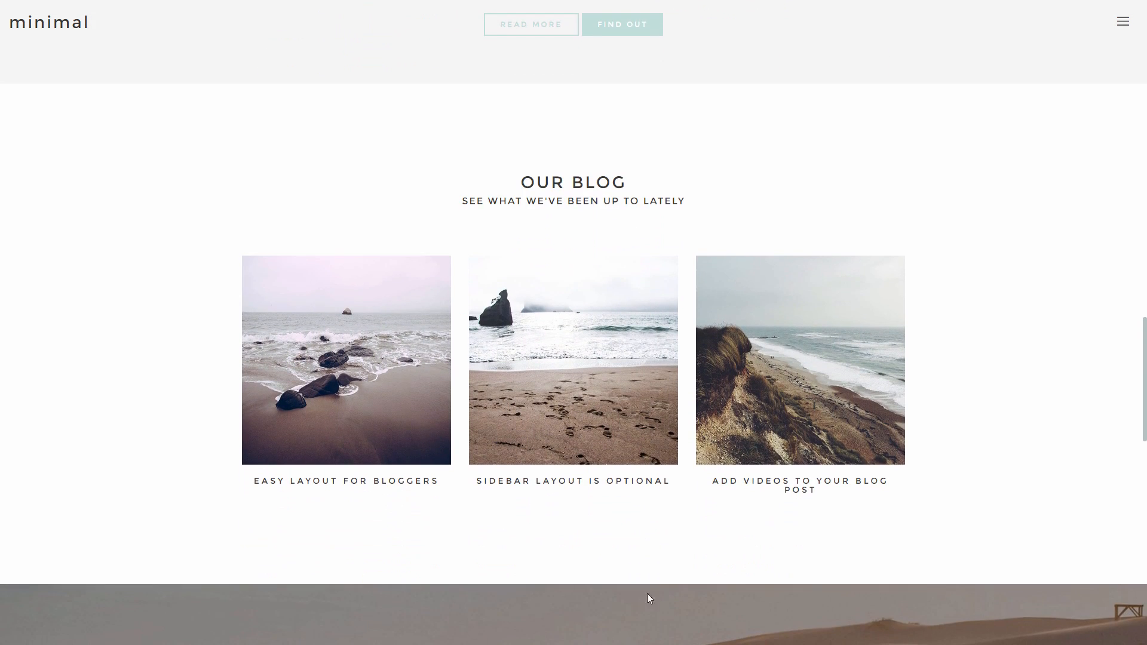
pyautogui.moveTo(259, 188)
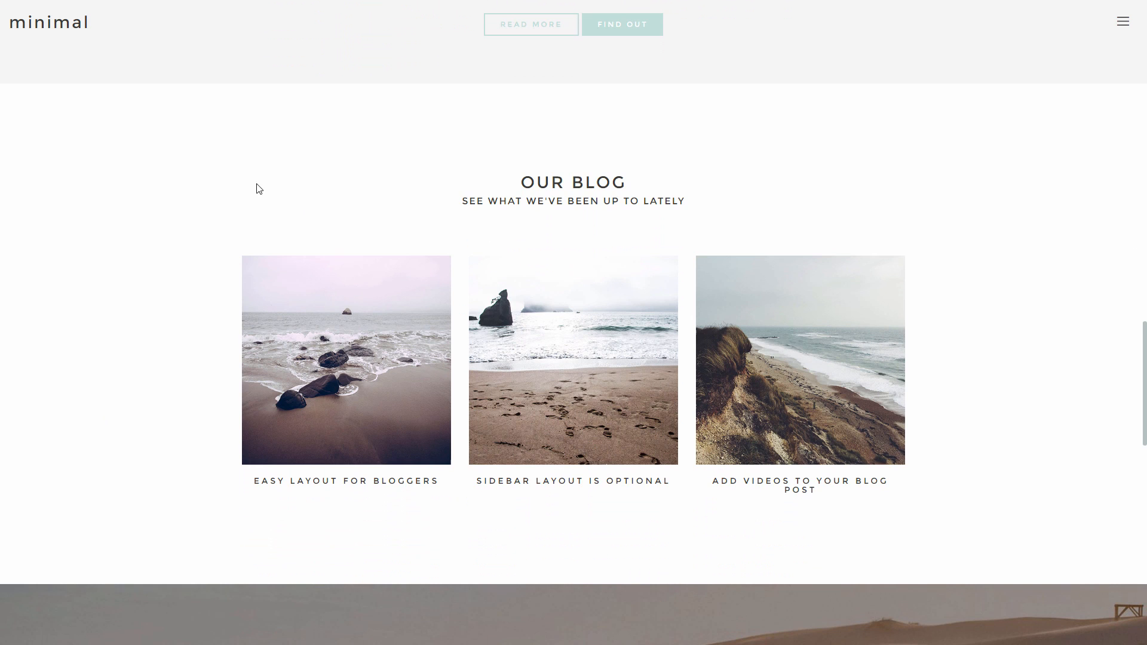
pyautogui.moveTo(10, 167)
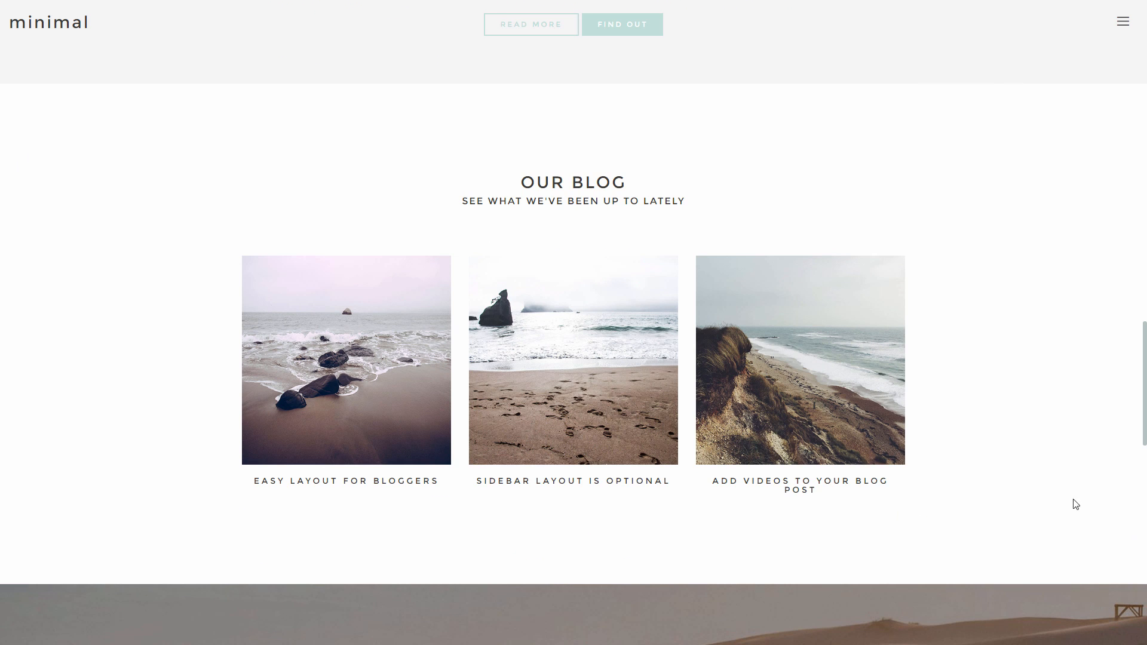
pyautogui.scroll(-3)
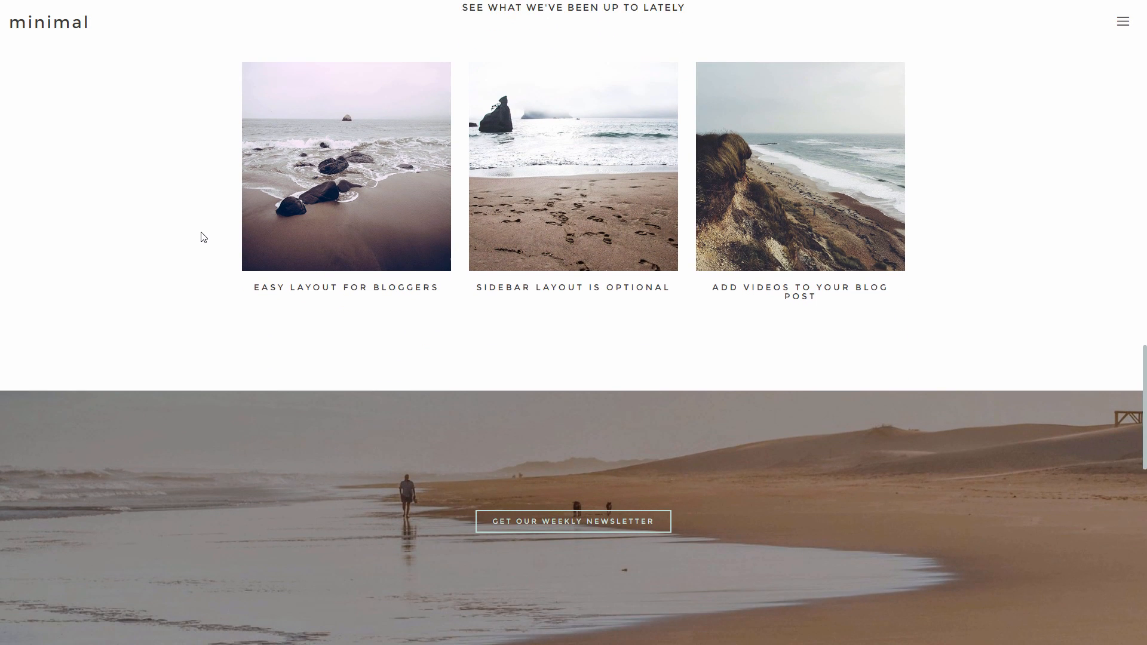
pyautogui.scroll(-3)
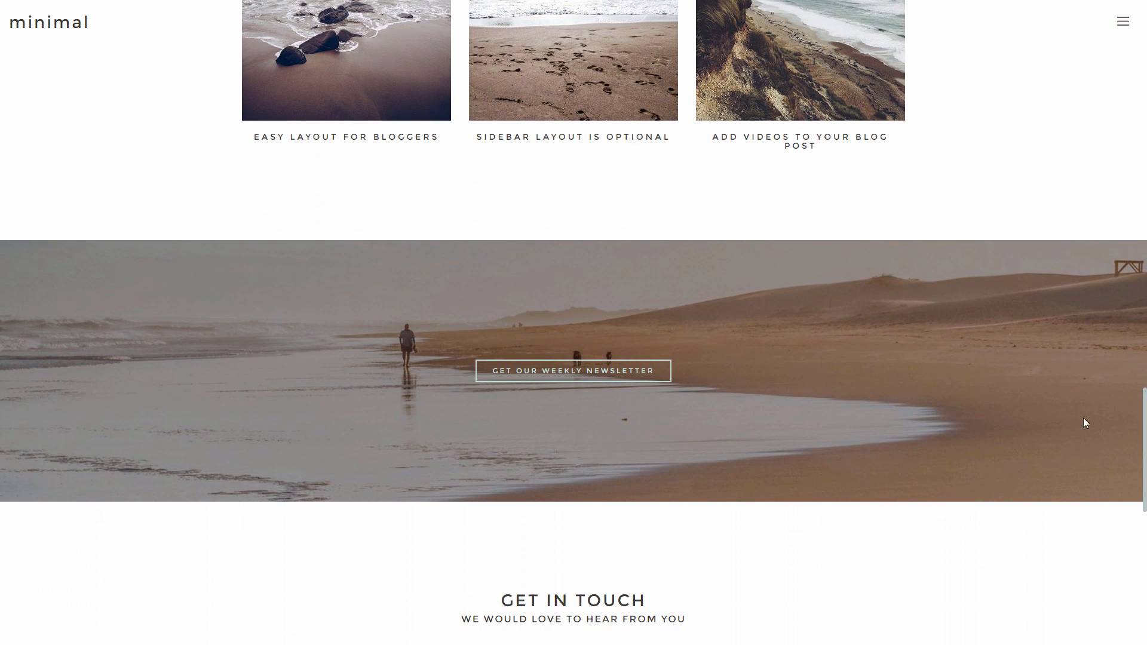
pyautogui.moveTo(584, 432)
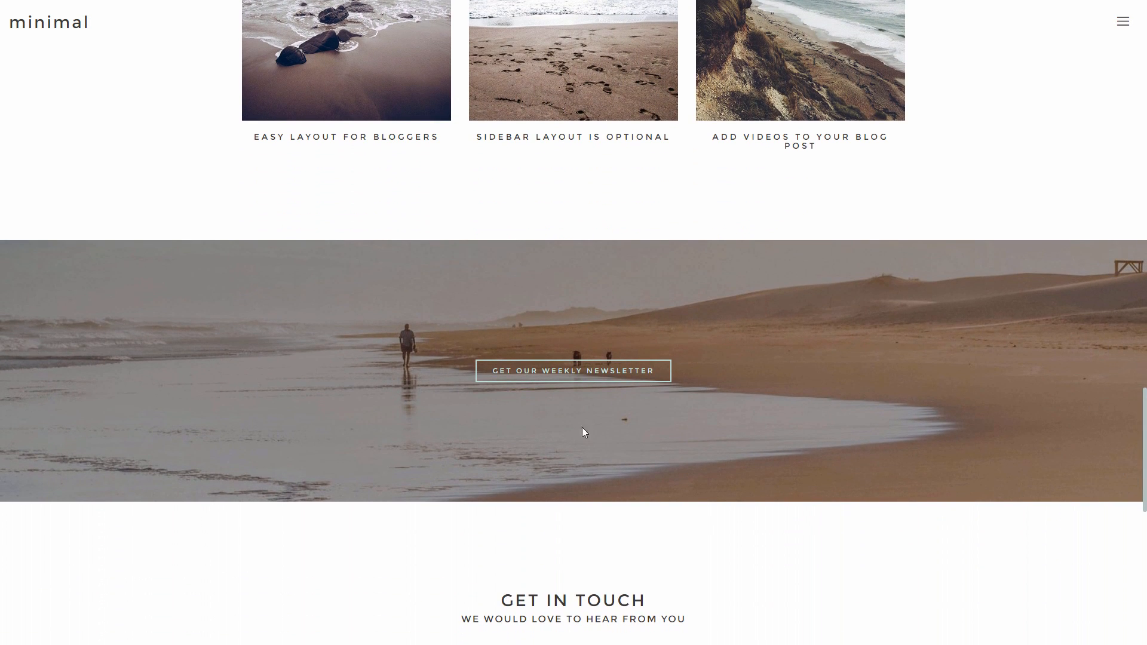
pyautogui.moveTo(552, 499)
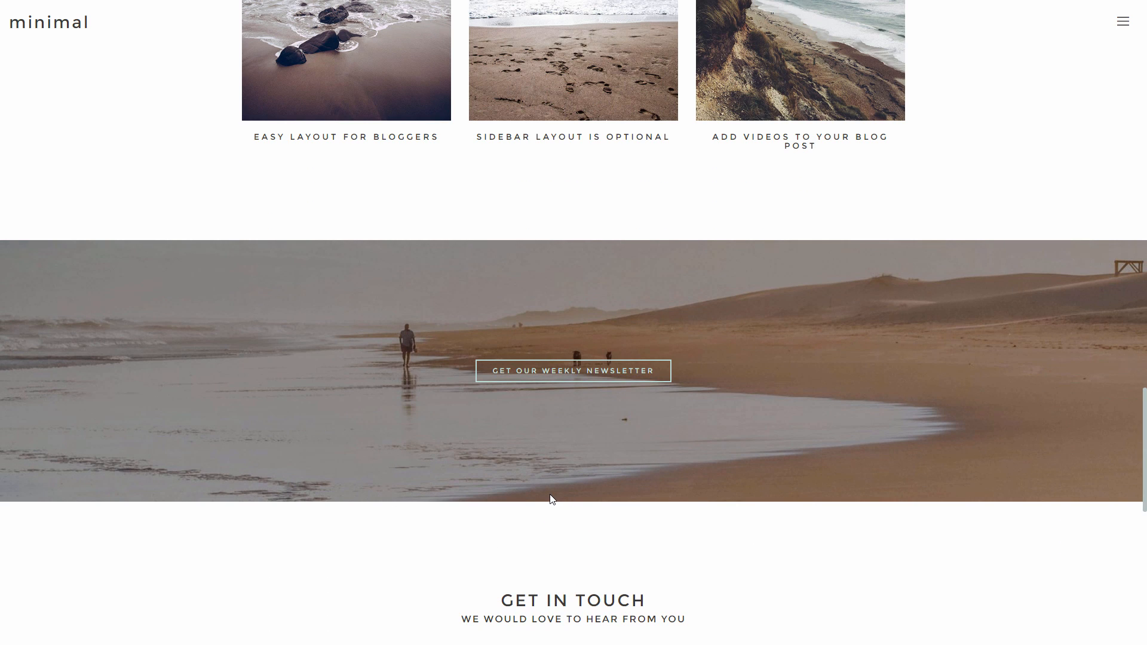
pyautogui.moveTo(550, 496)
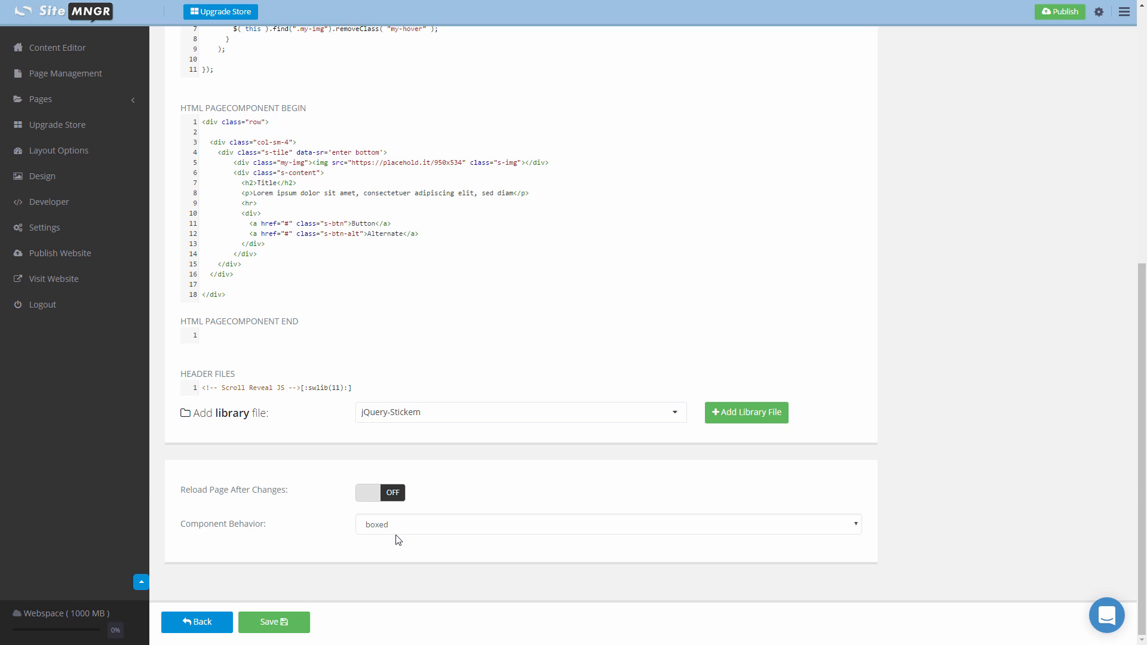
# Return to the Tile component editor with behavior still showing boxed.
pyautogui.click(605, 542)
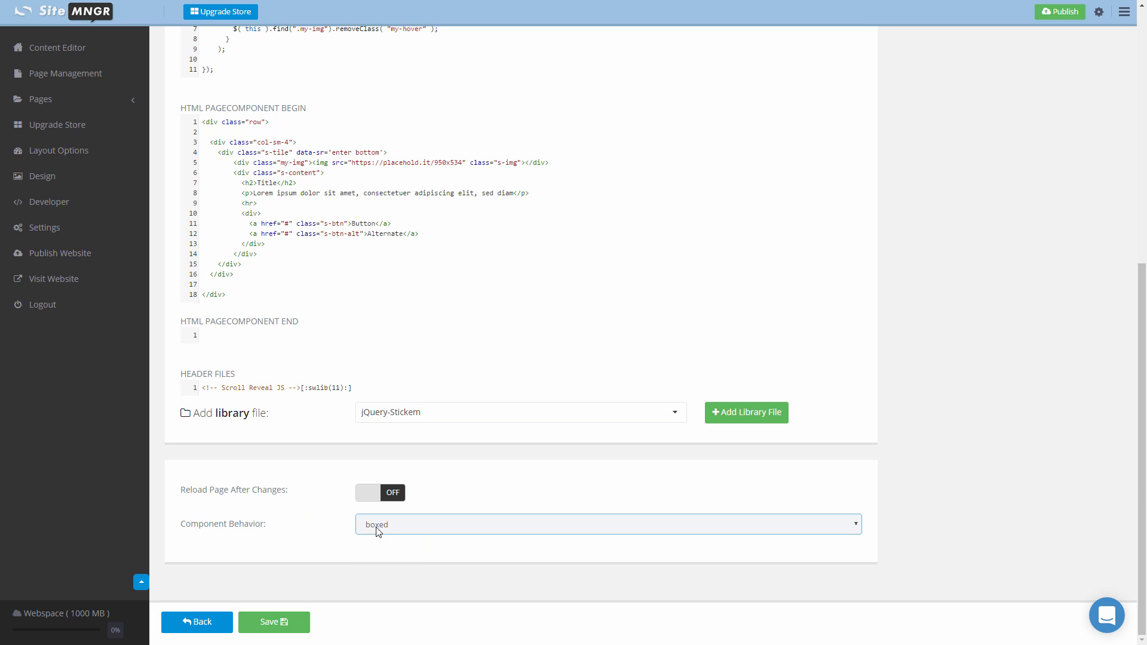
pyautogui.moveTo(241, 345)
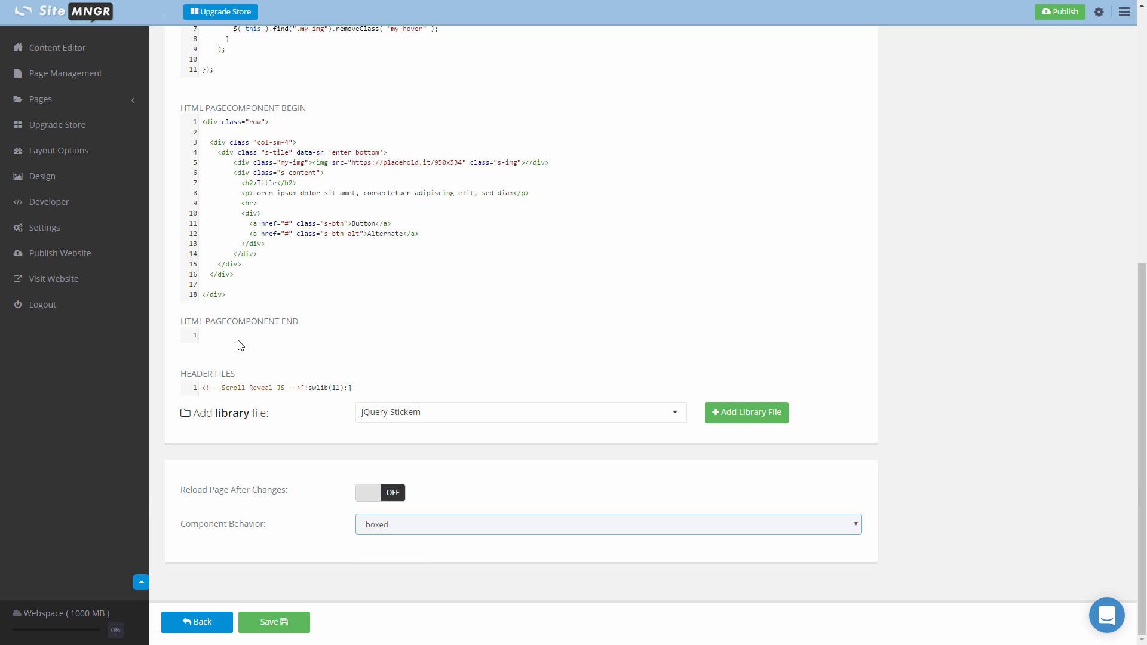
pyautogui.moveTo(247, 346)
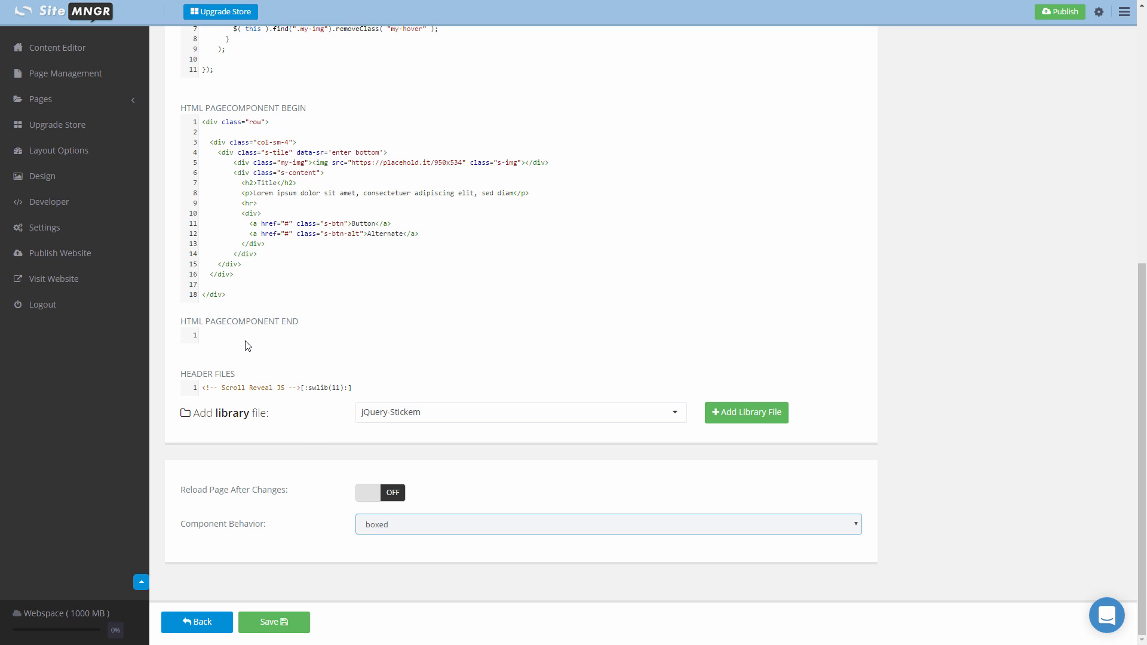
pyautogui.moveTo(240, 475)
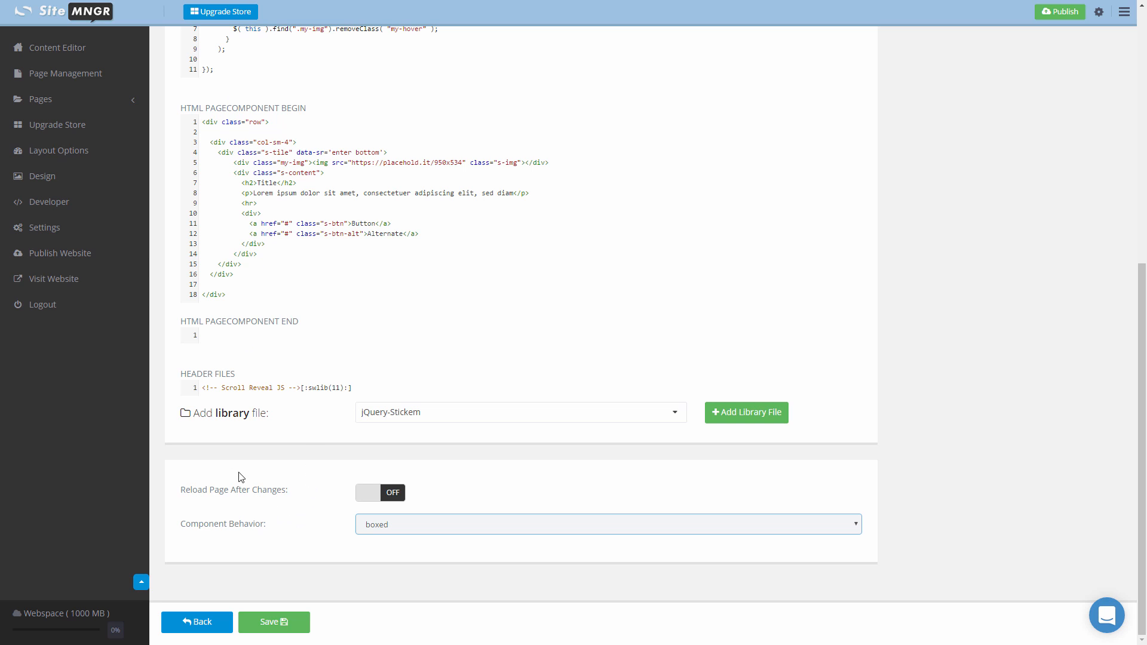
pyautogui.moveTo(65, 185)
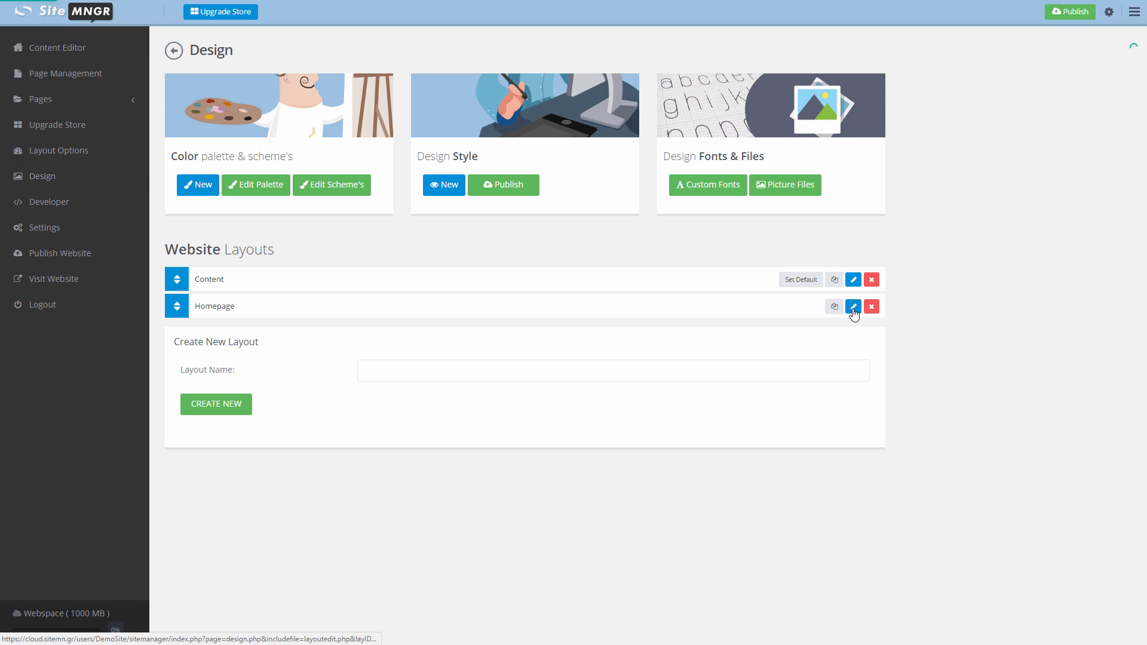
# Edit the Homepage layout and scroll down to the single Tile block above Hello World.
pyautogui.click(854, 306)
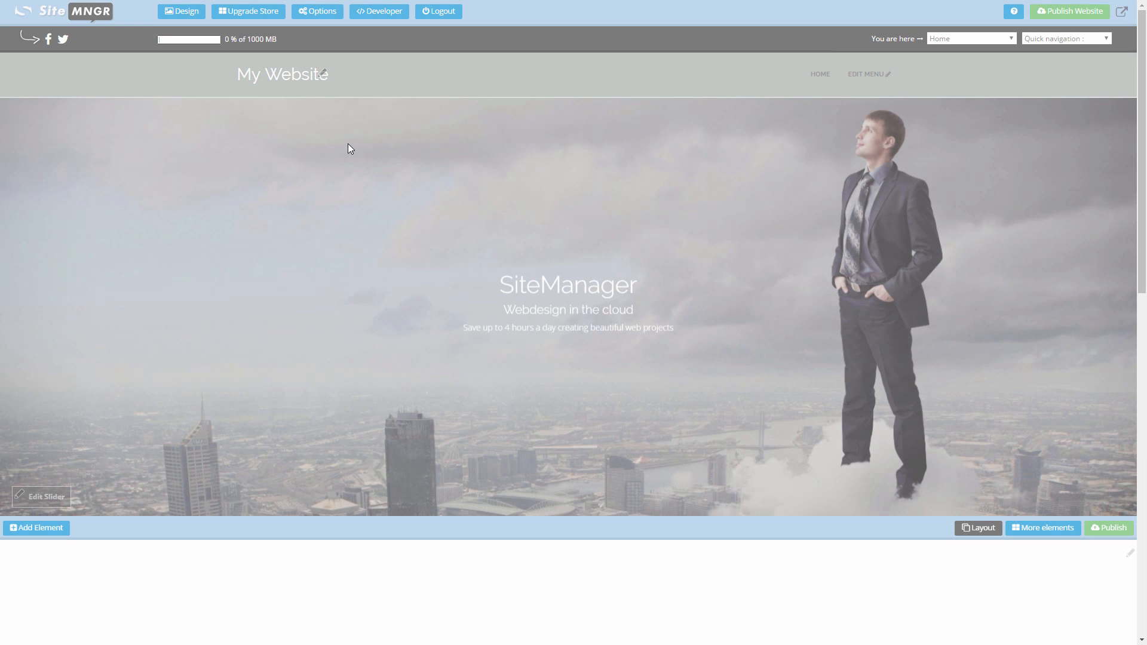
pyautogui.scroll(-3)
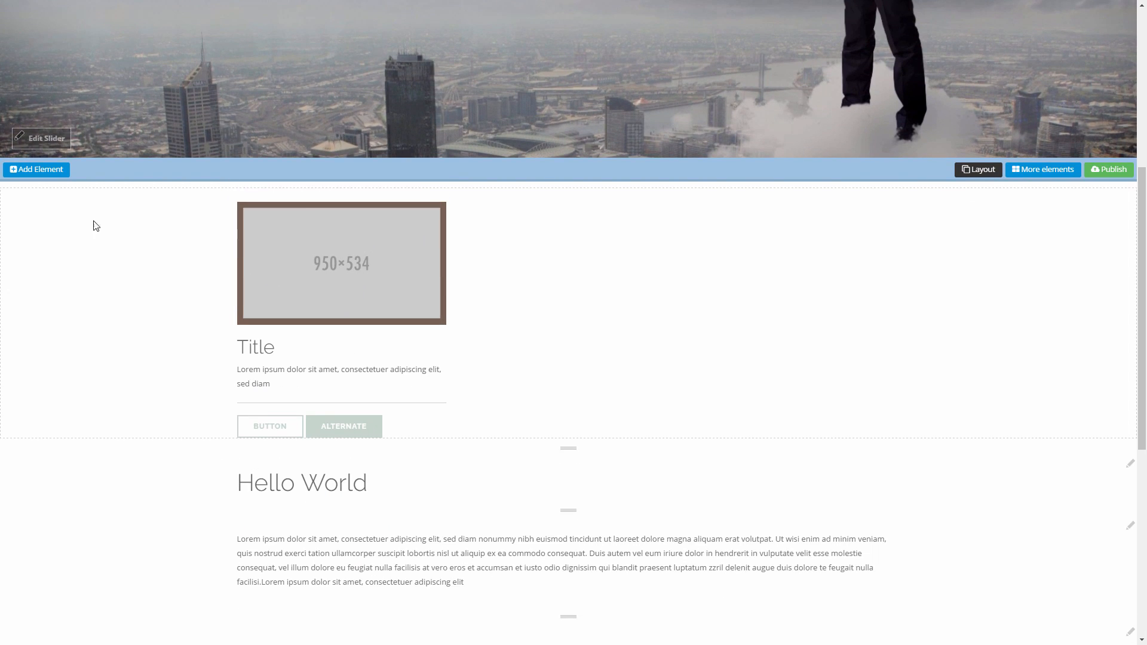
pyautogui.moveTo(268, 497)
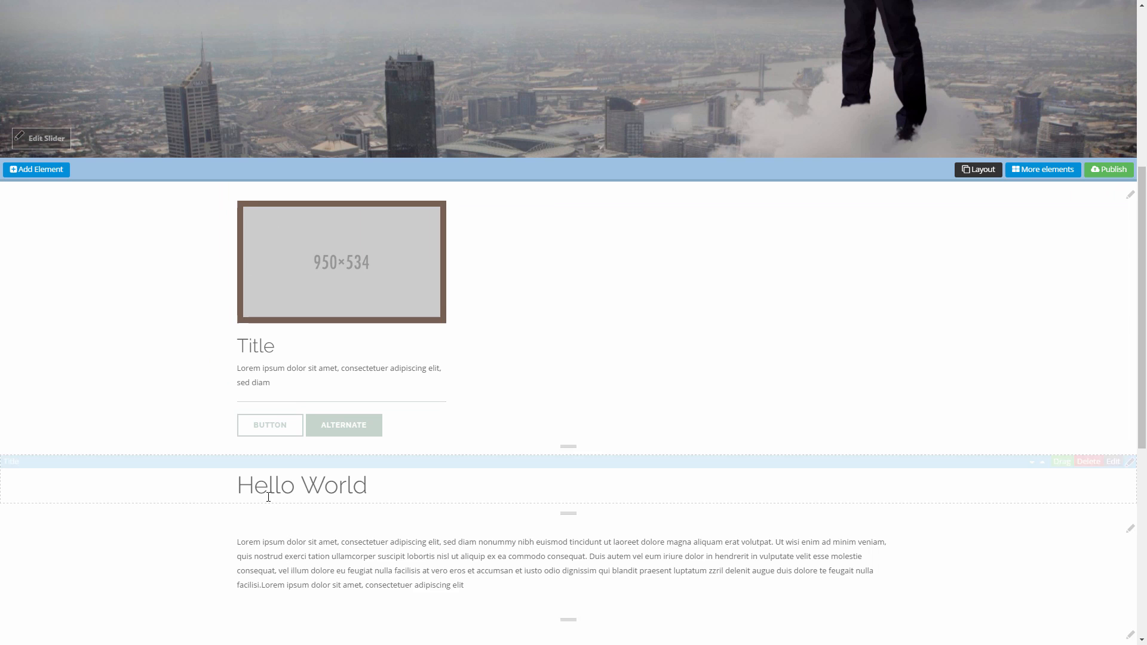
pyautogui.scroll(-3)
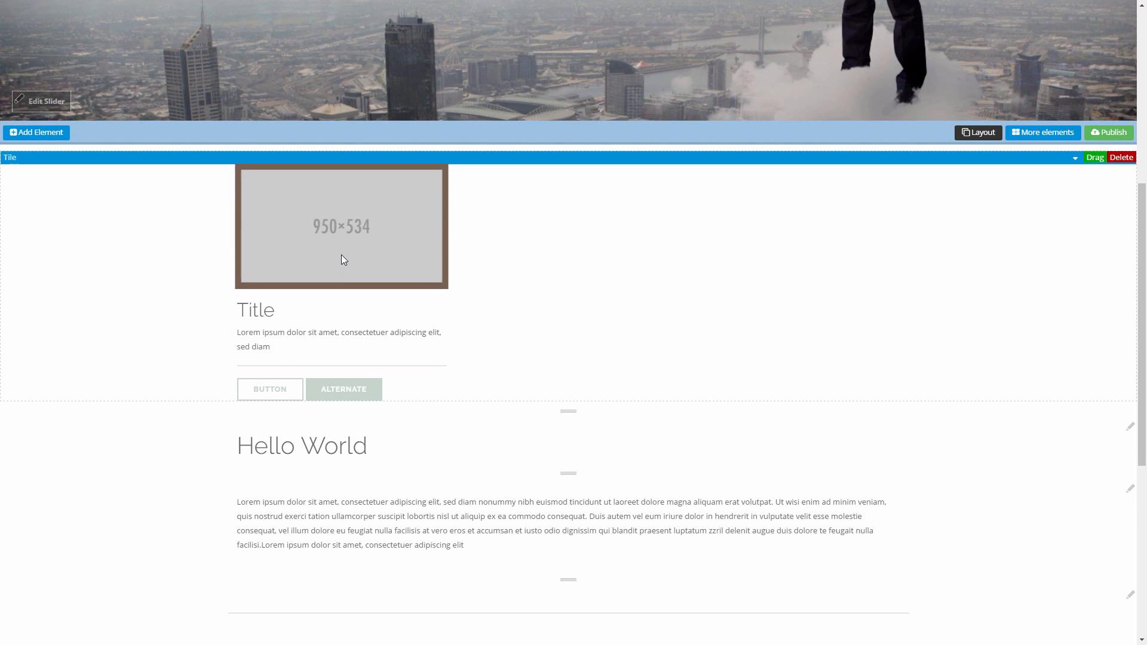
pyautogui.moveTo(311, 231)
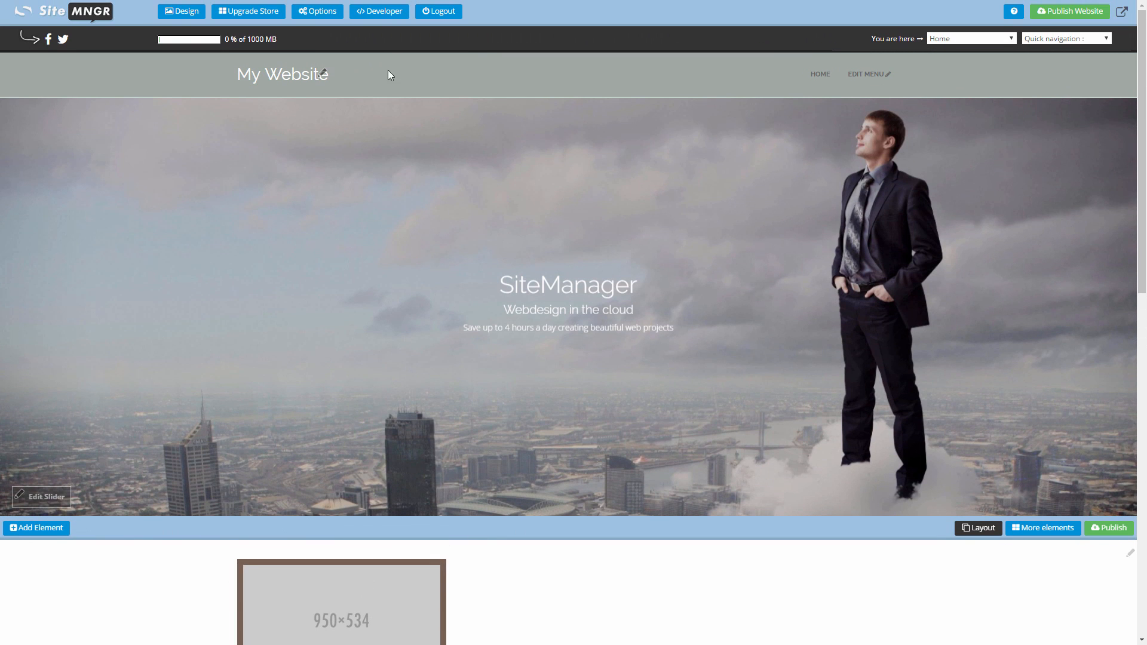
pyautogui.moveTo(380, 18)
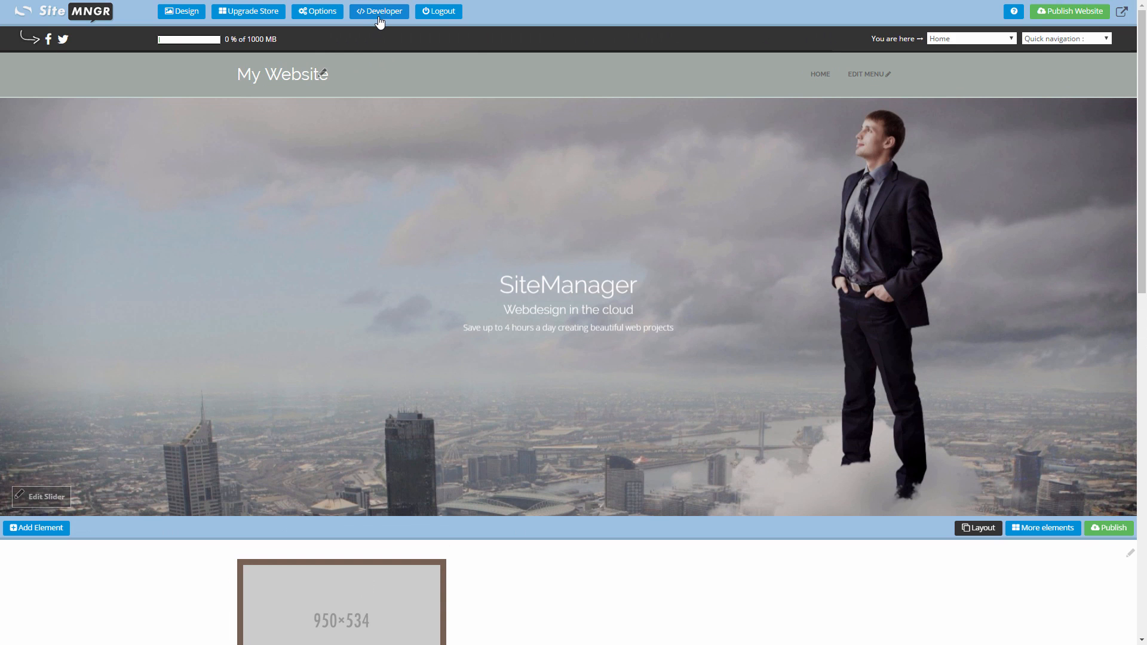
# Open the Tile row's code from Developer > Page Components.
pyautogui.click(378, 11)
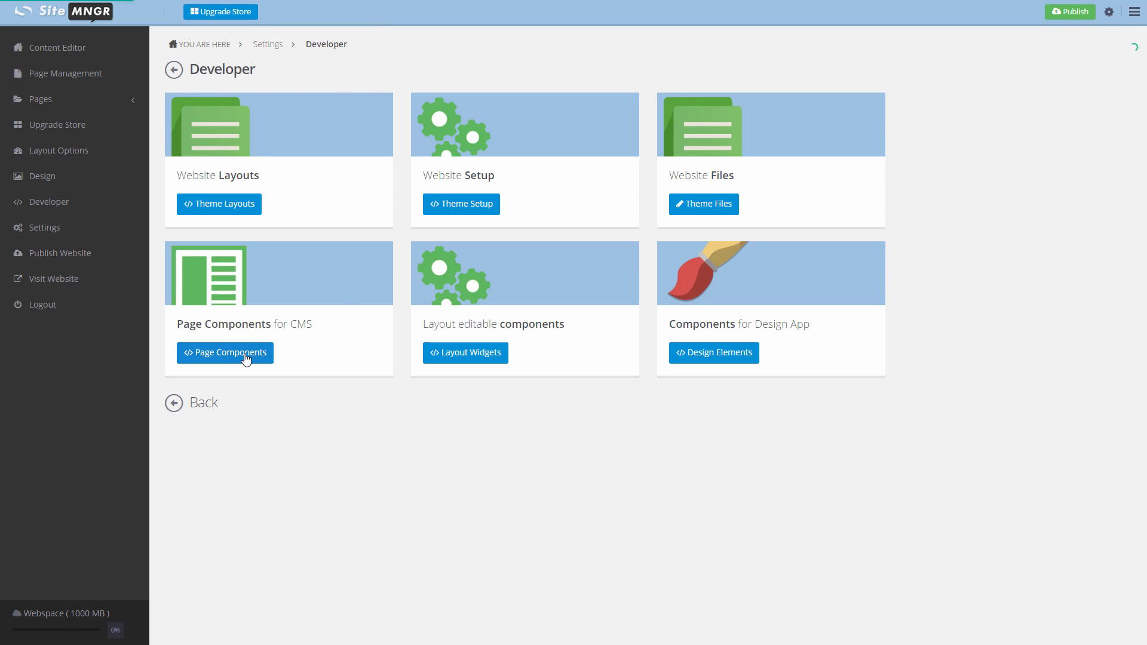
pyautogui.click(225, 353)
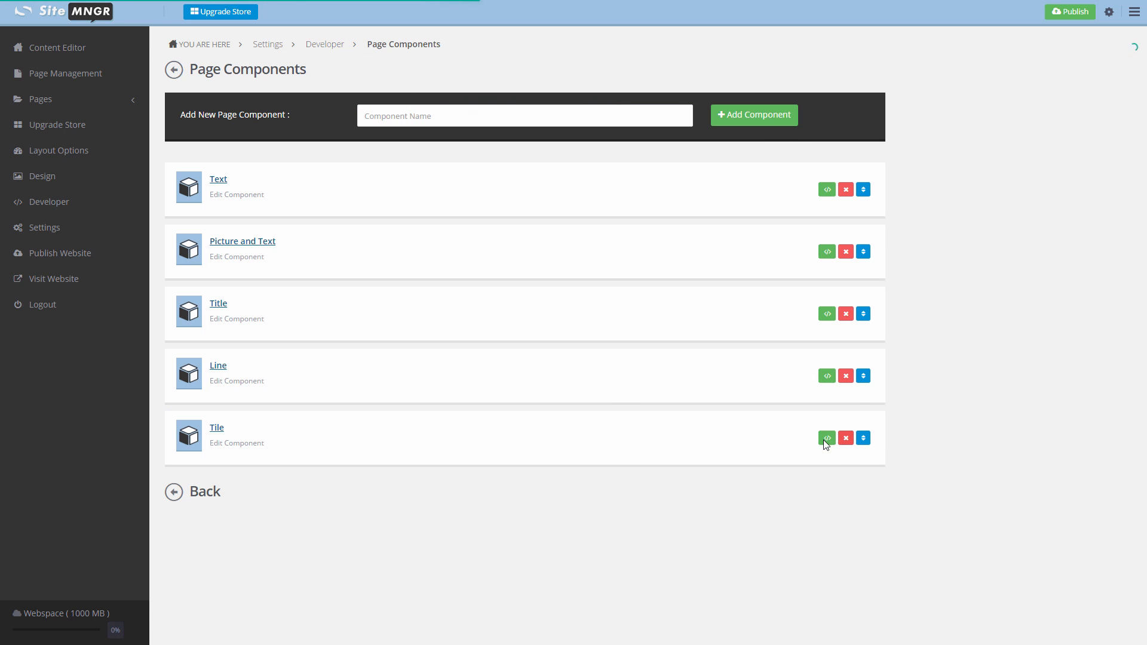
pyautogui.click(827, 438)
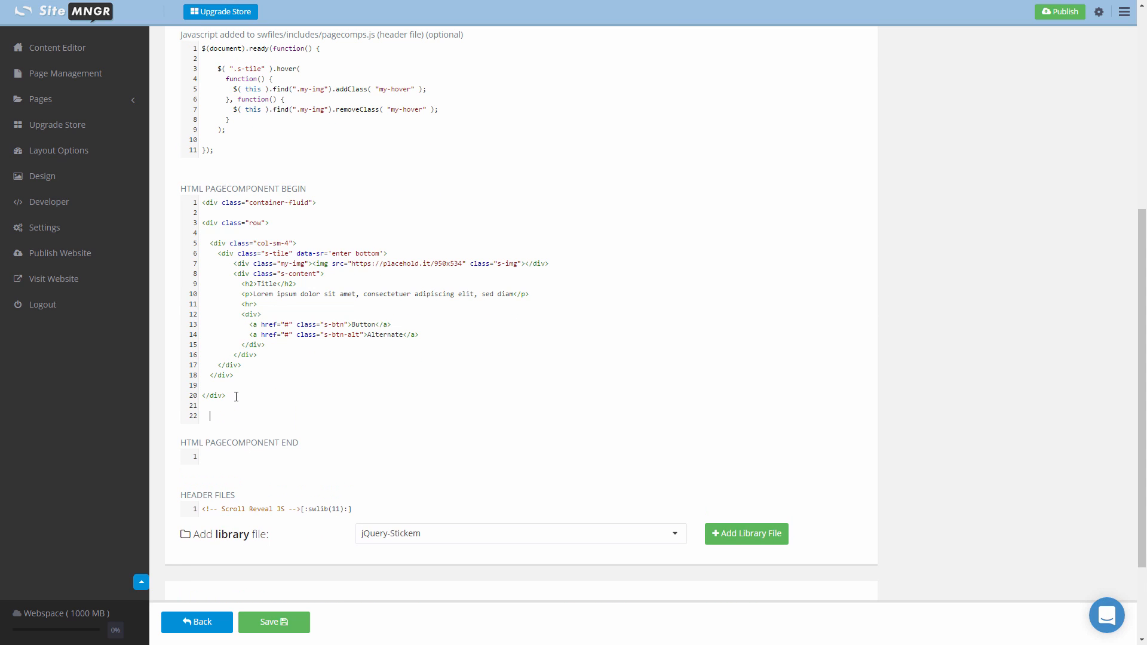
# Close the row with </div> and duplicate the col-sm-4 tile column below it.
pyautogui.write('</div>')
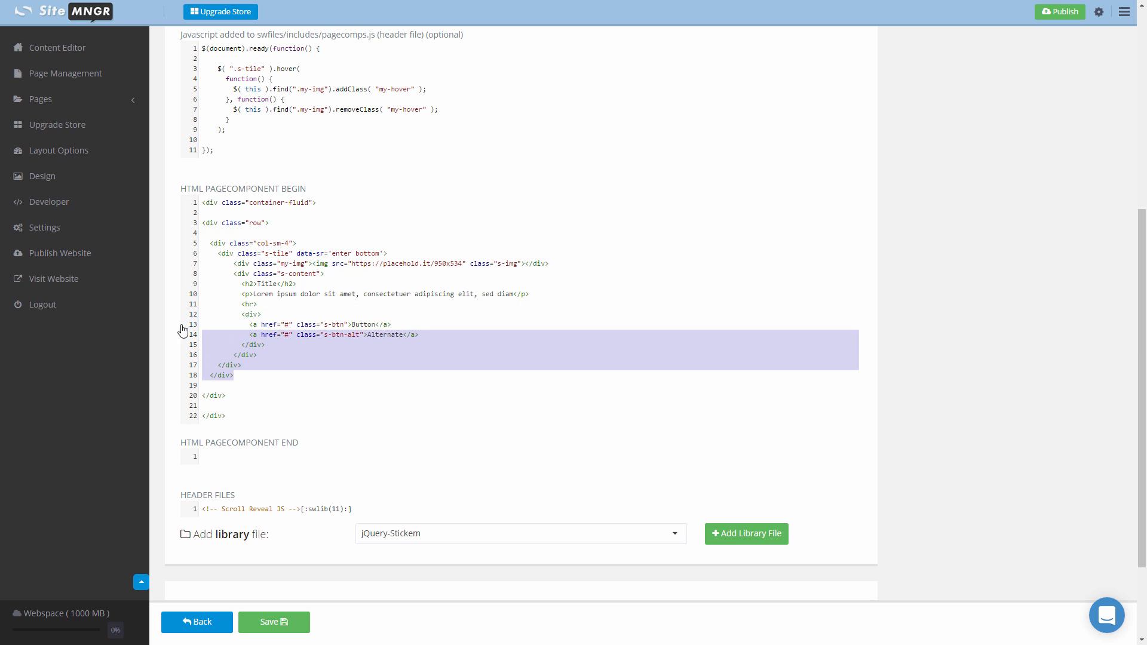
pyautogui.click(234, 376)
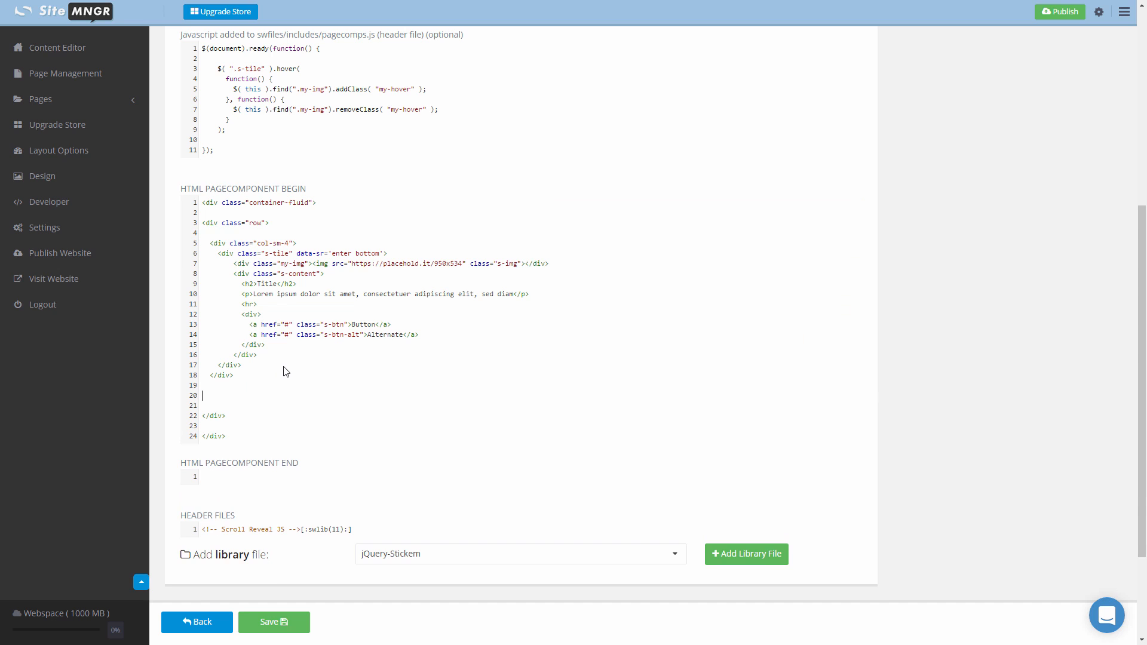
pyautogui.scroll(-3)
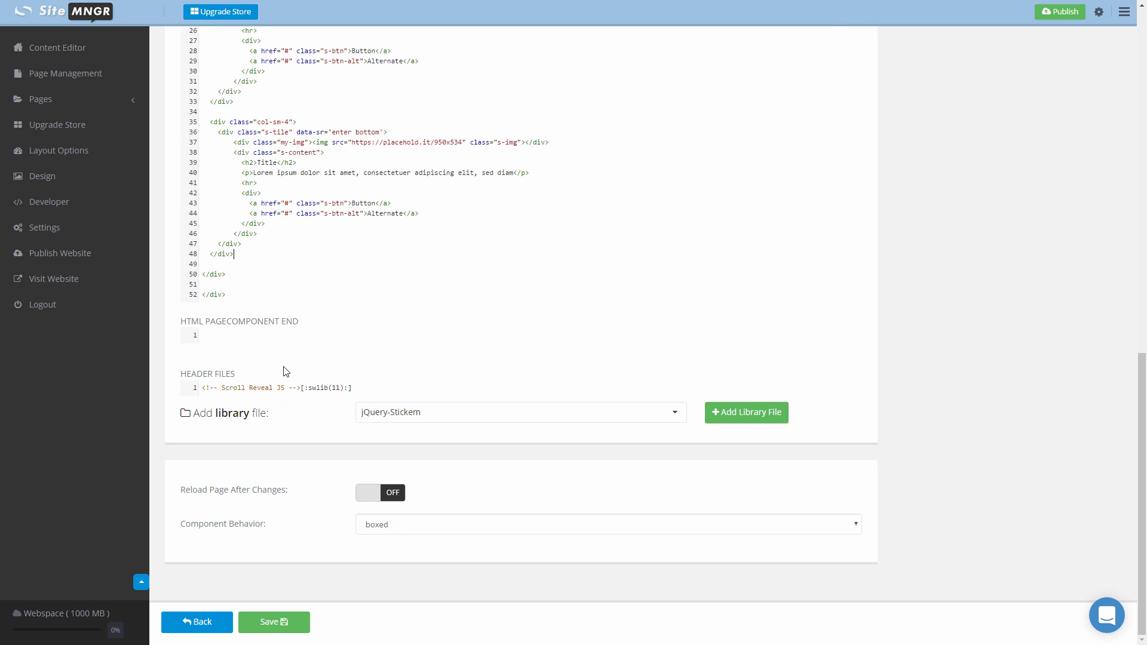
pyautogui.moveTo(296, 353)
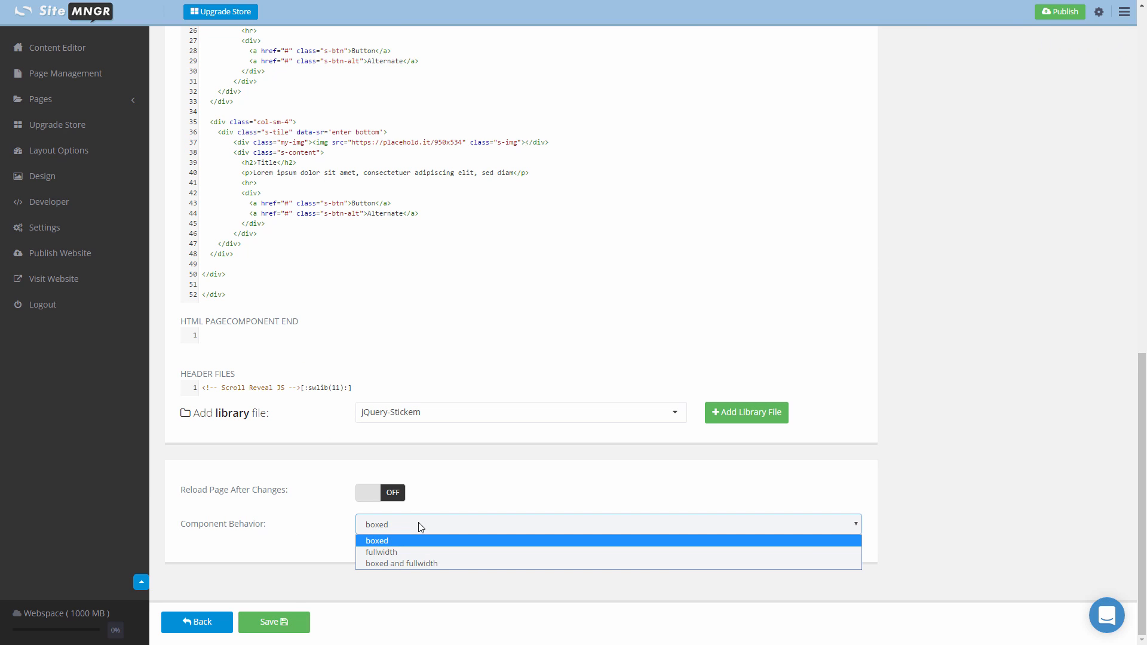
pyautogui.moveTo(416, 536)
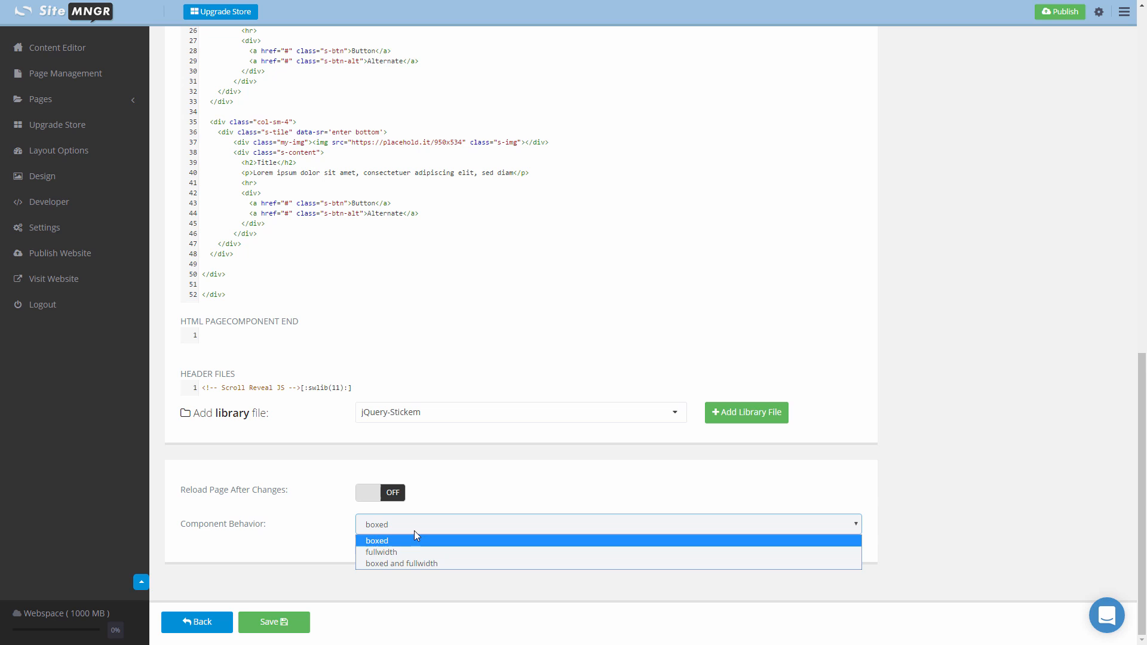
# Save the Tile component with fullwidth behavior.
pyautogui.click(382, 552)
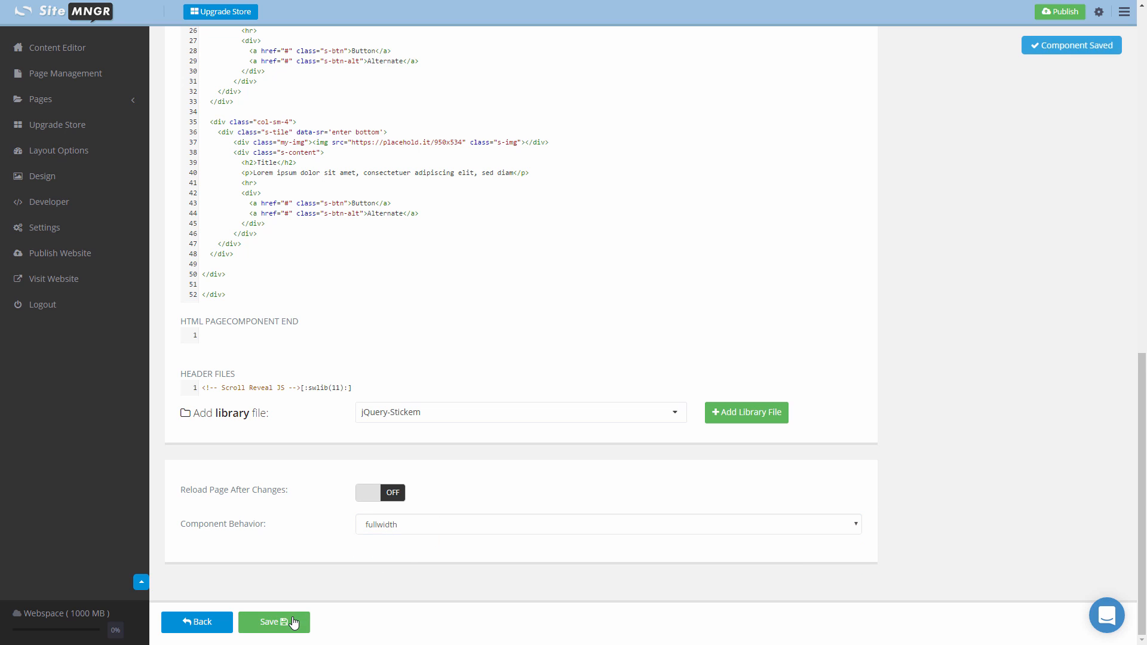
pyautogui.moveTo(78, 58)
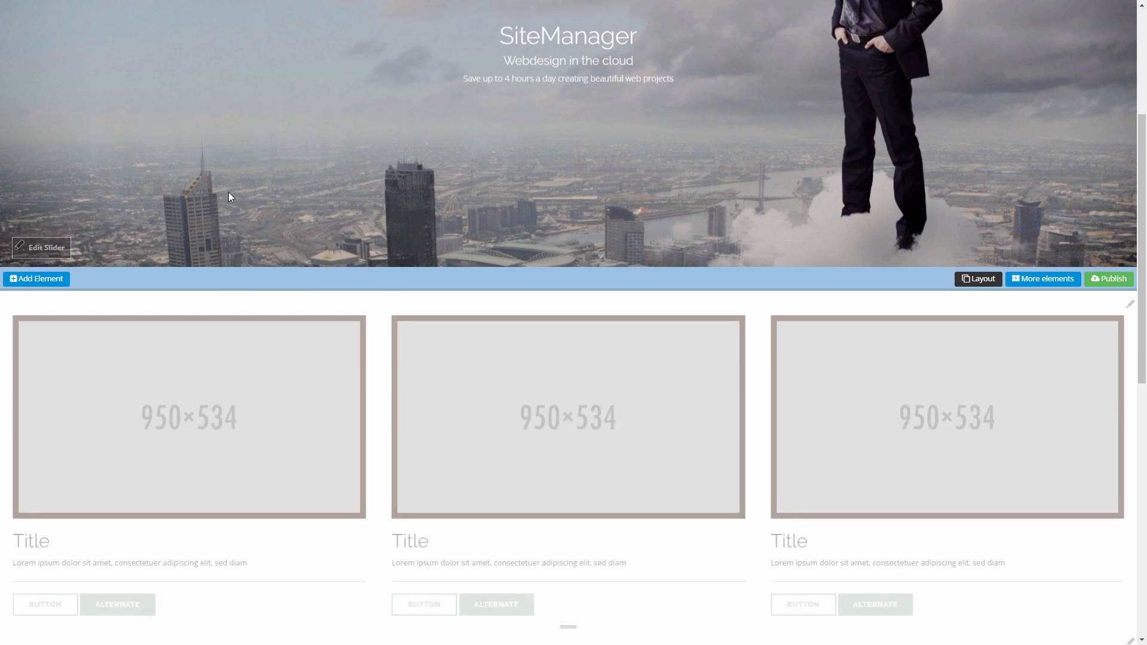
# Scroll the home page down to the three full-width tiles above Hello World.
pyautogui.scroll(-3)
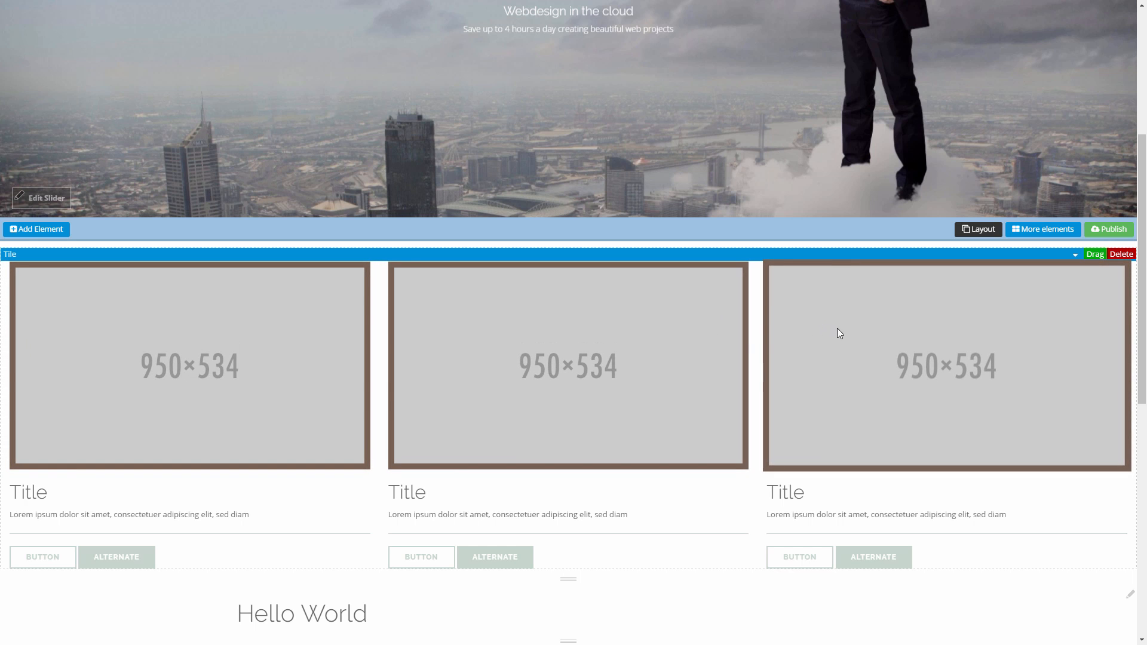
pyautogui.moveTo(1034, 446)
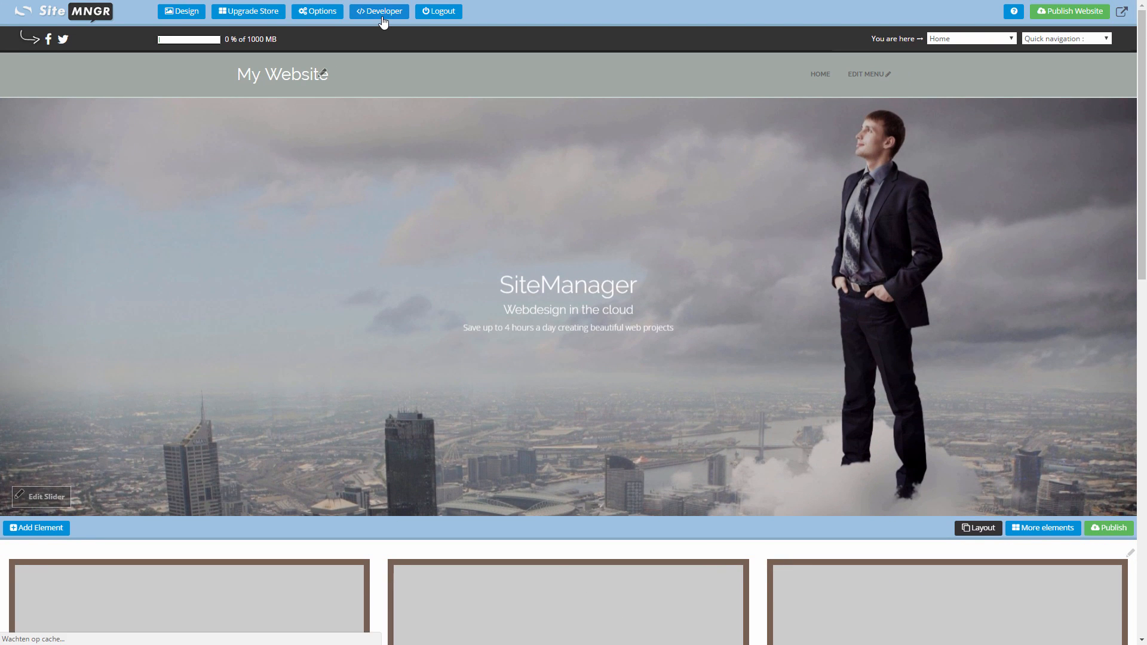
# Reopen the Tile component's code via Developer > Page Components > Edit Code.
pyautogui.click(379, 12)
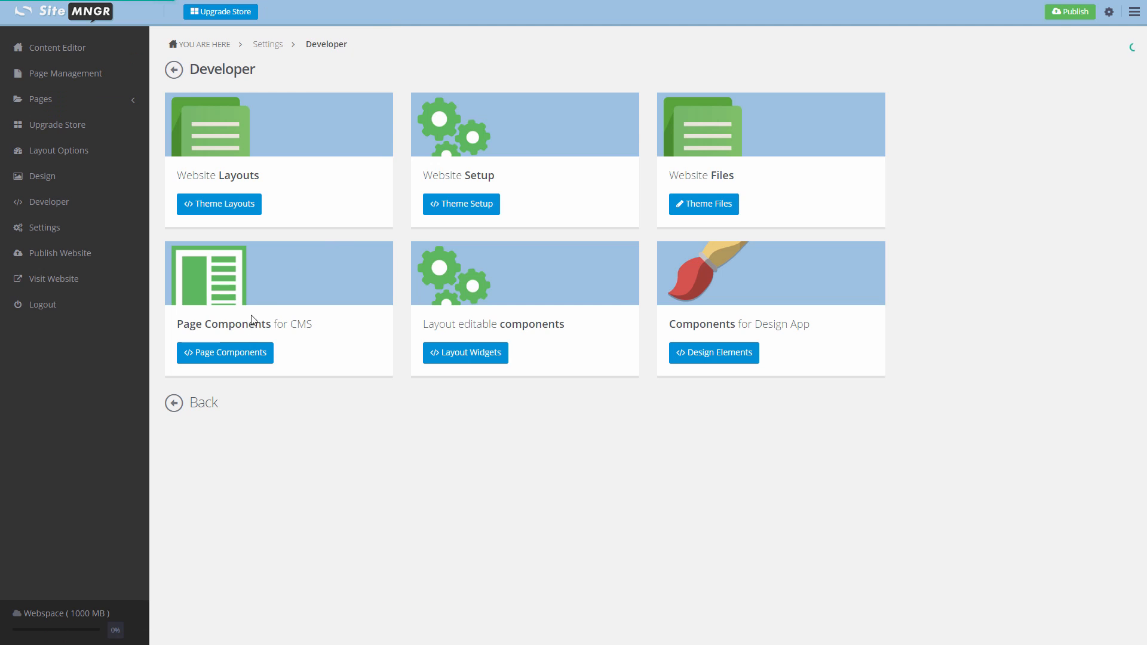
pyautogui.click(225, 352)
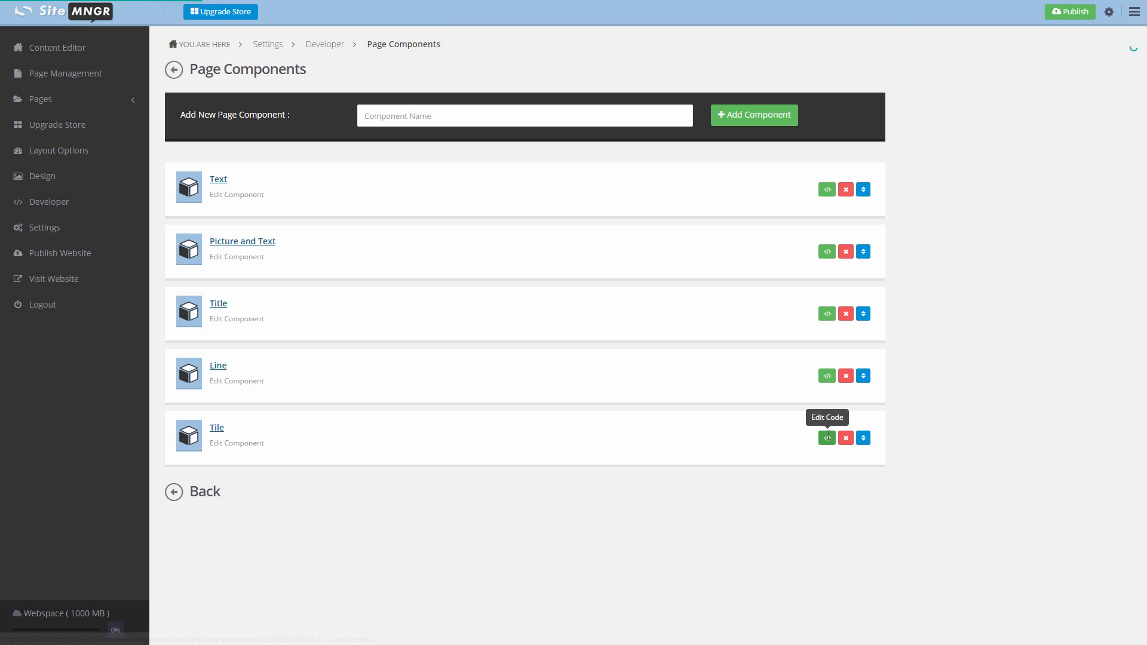
pyautogui.click(827, 438)
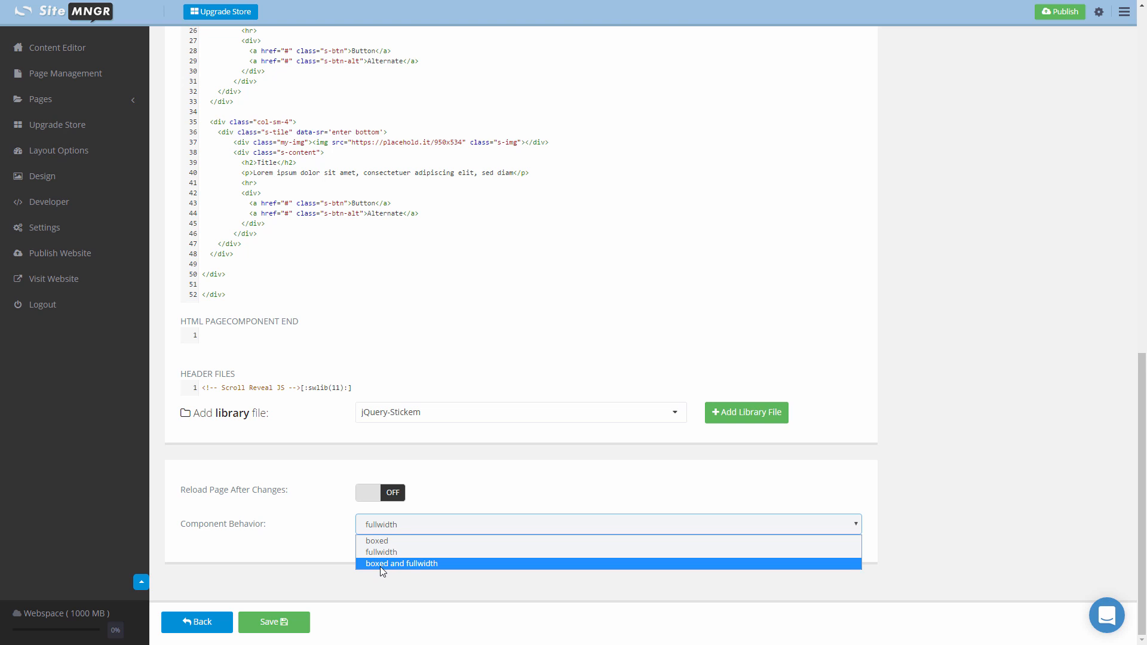
# Switch the Tile behavior to boxed, drop the container-fluid wrapper, and save.
pyautogui.click(382, 552)
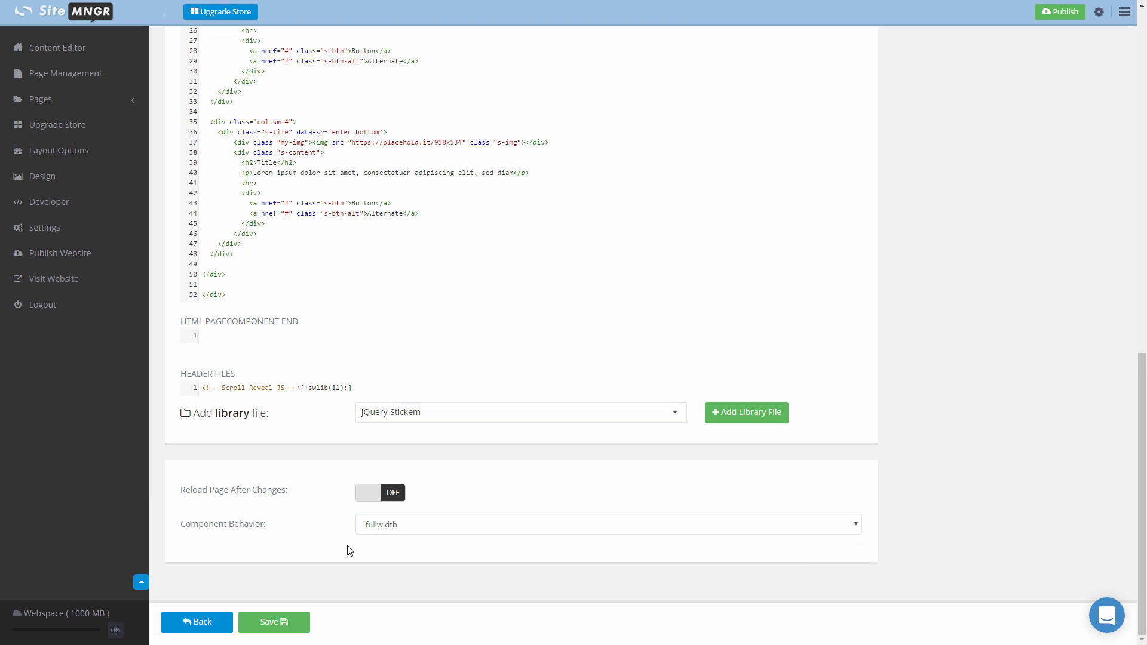
pyautogui.click(606, 524)
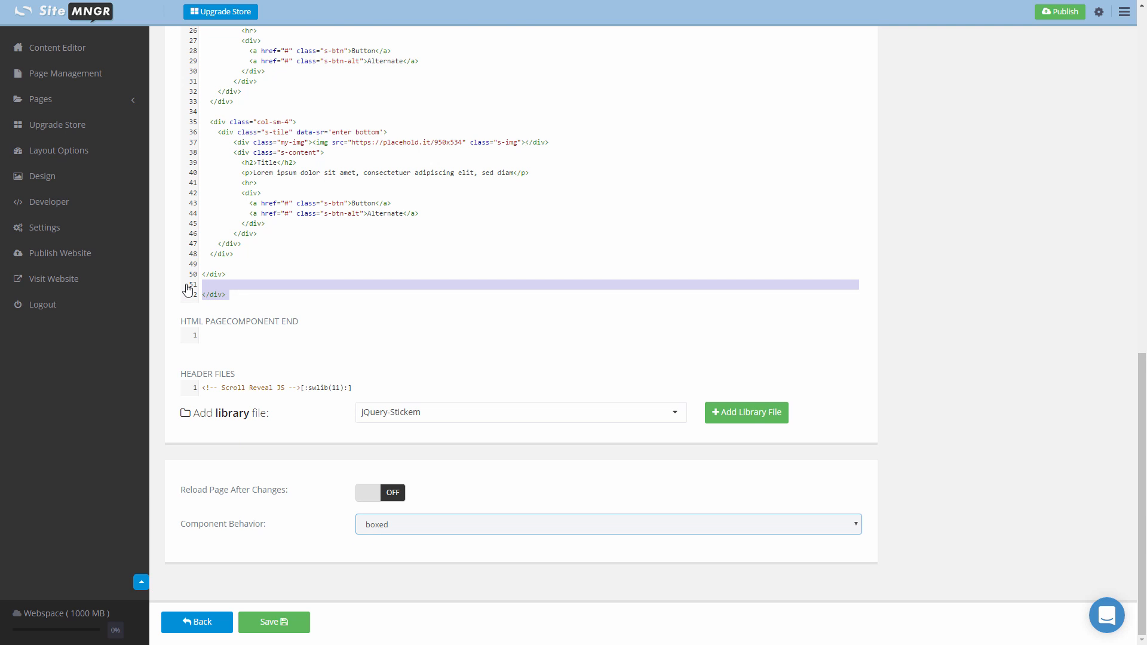
pyautogui.scroll(3)
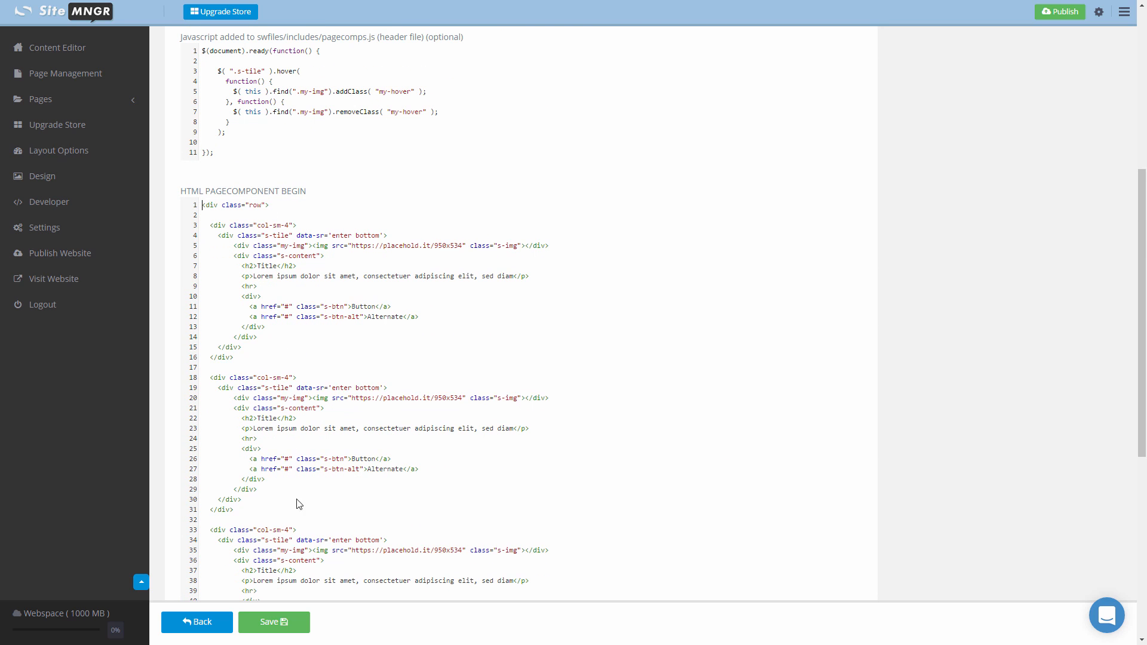
pyautogui.click(273, 622)
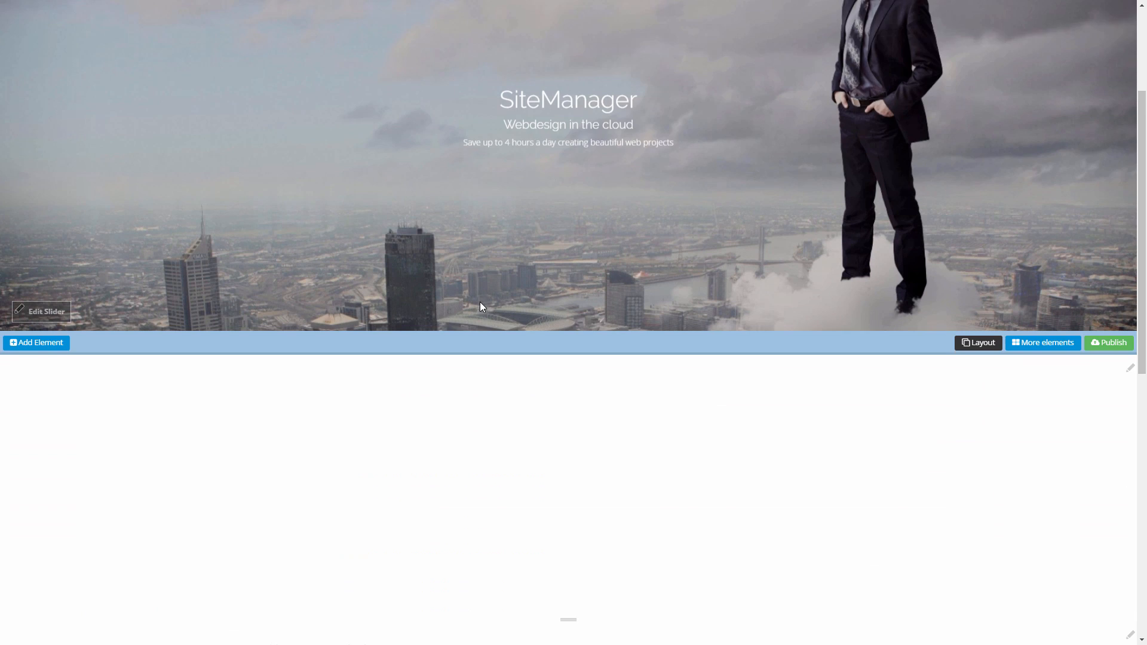
# Scroll the home page to confirm the three boxed, centered tiles, then return to Developer settings.
pyautogui.scroll(-3)
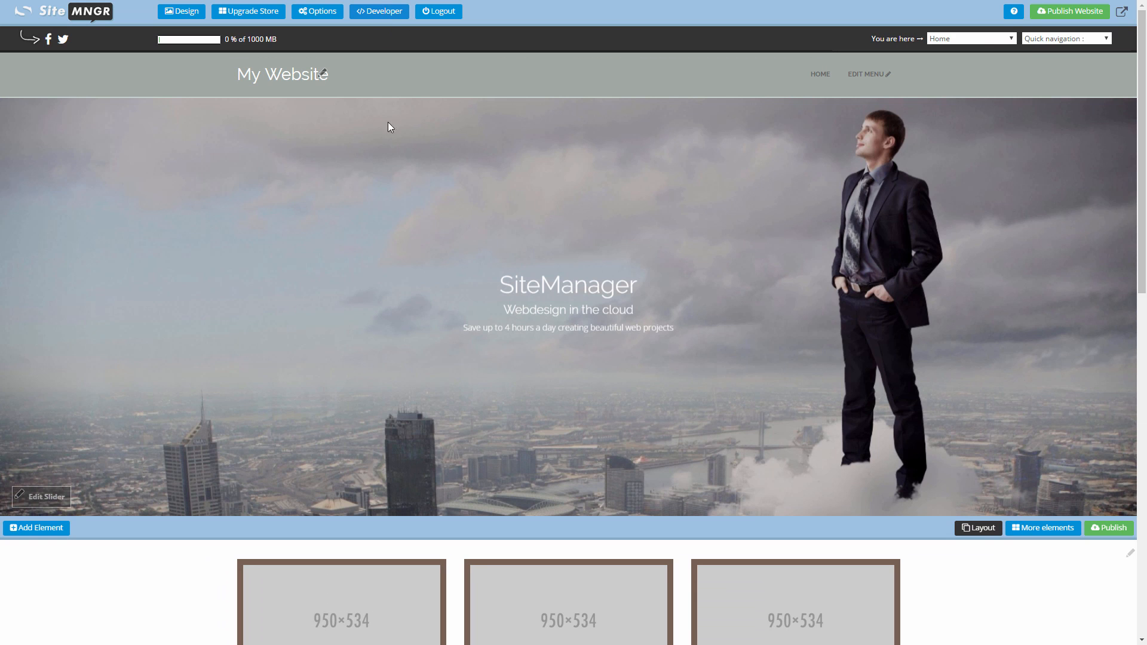
pyautogui.click(378, 11)
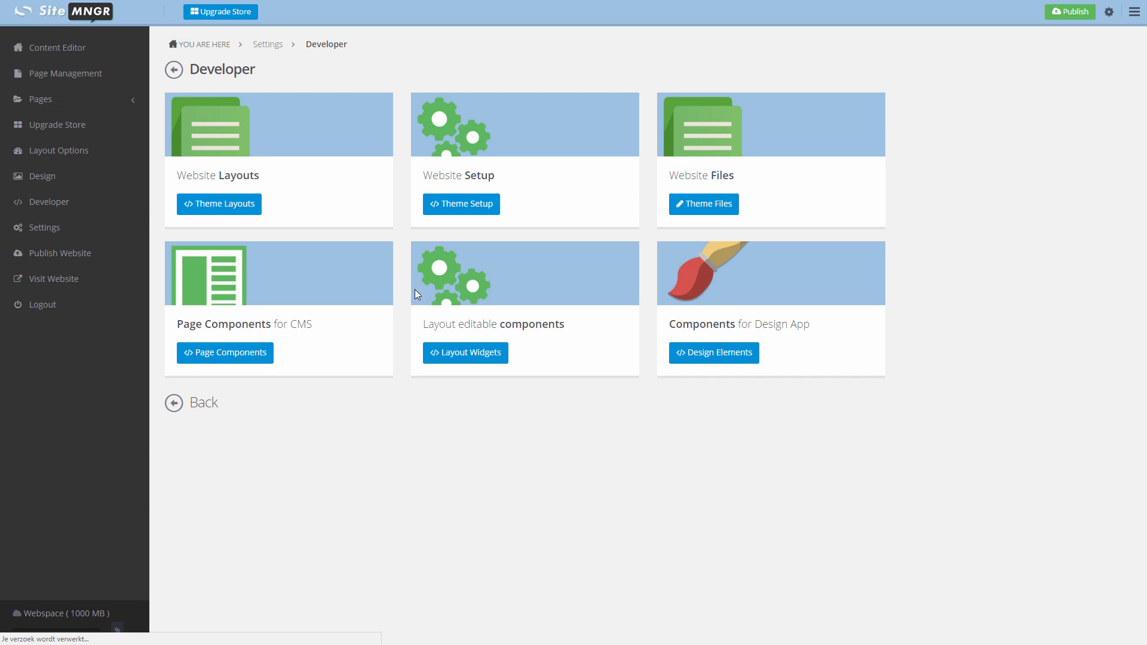